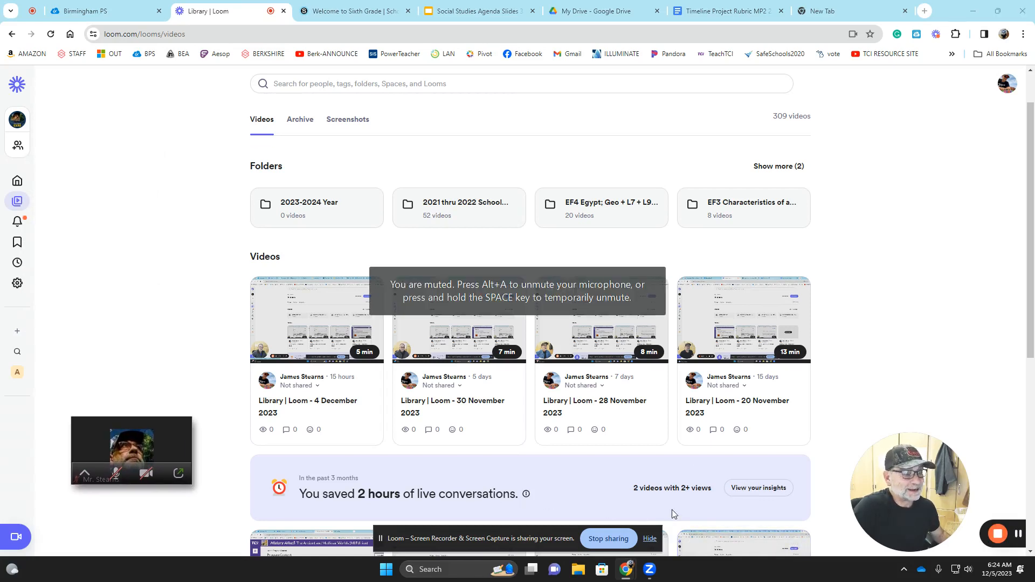
mouse_move(621, 546)
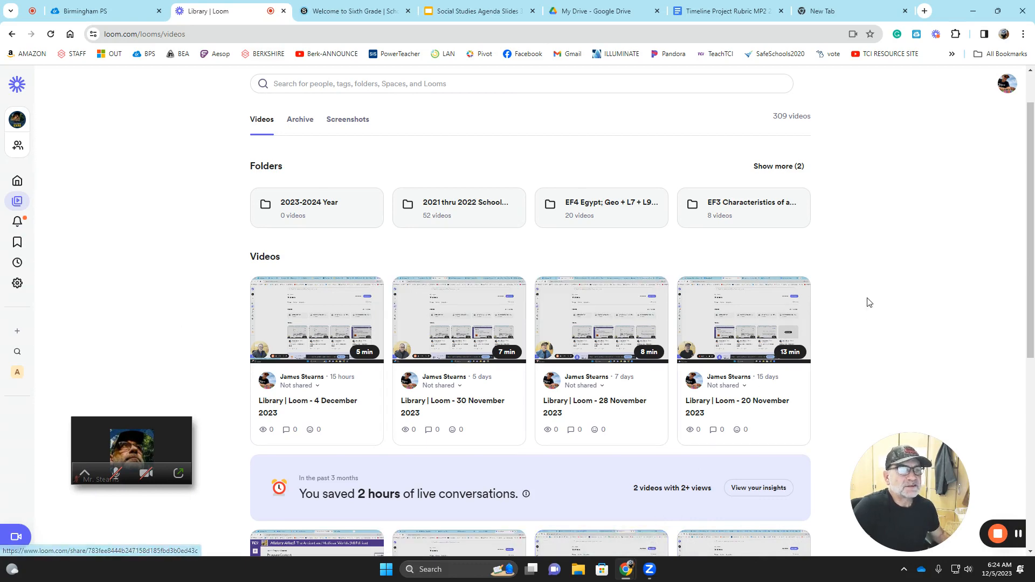
Switch from the Loom library to the Timeline Project Rubric document in Google Docs.
left_click(728, 11)
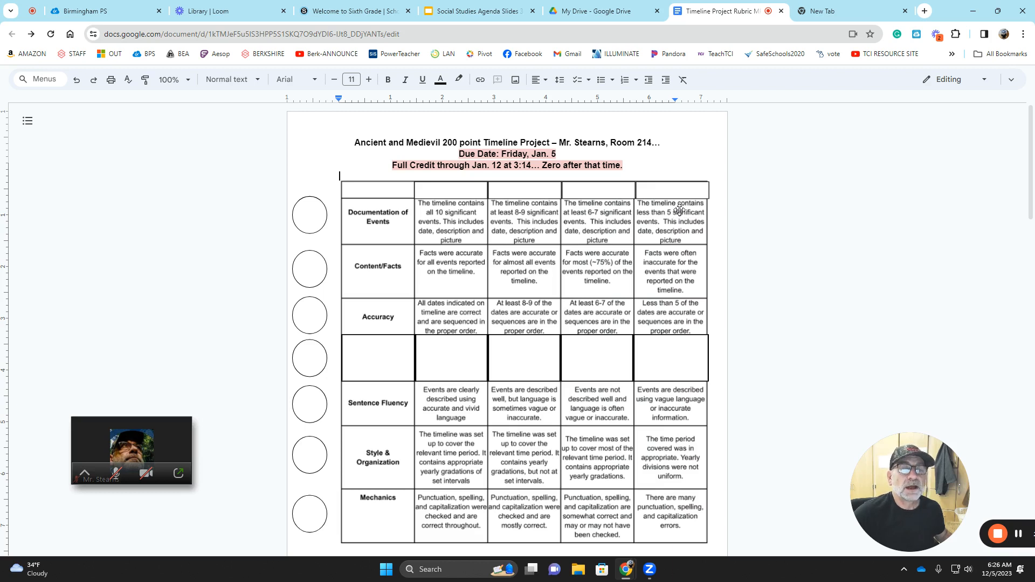
mouse_move(434, 188)
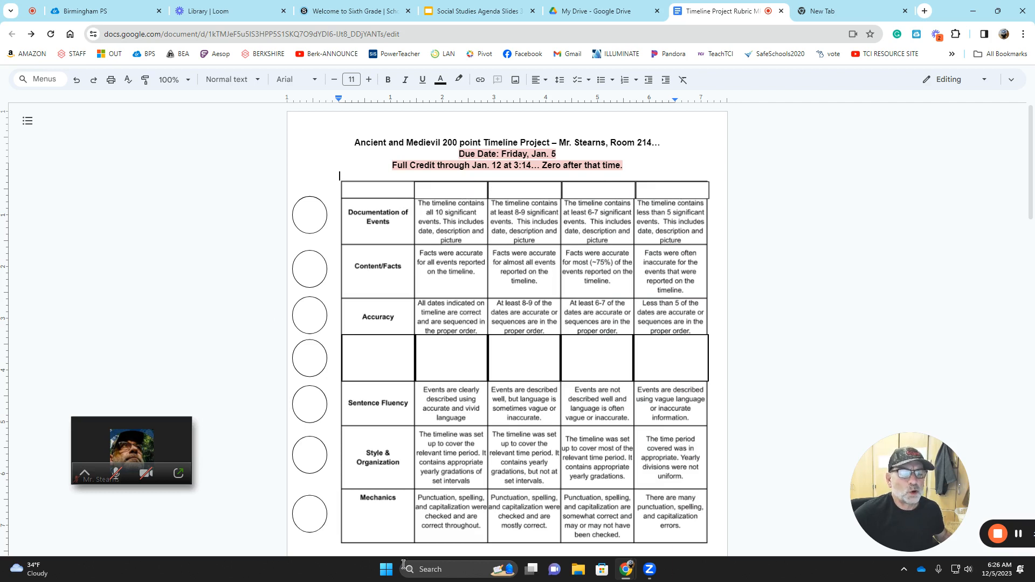
mouse_move(371, 221)
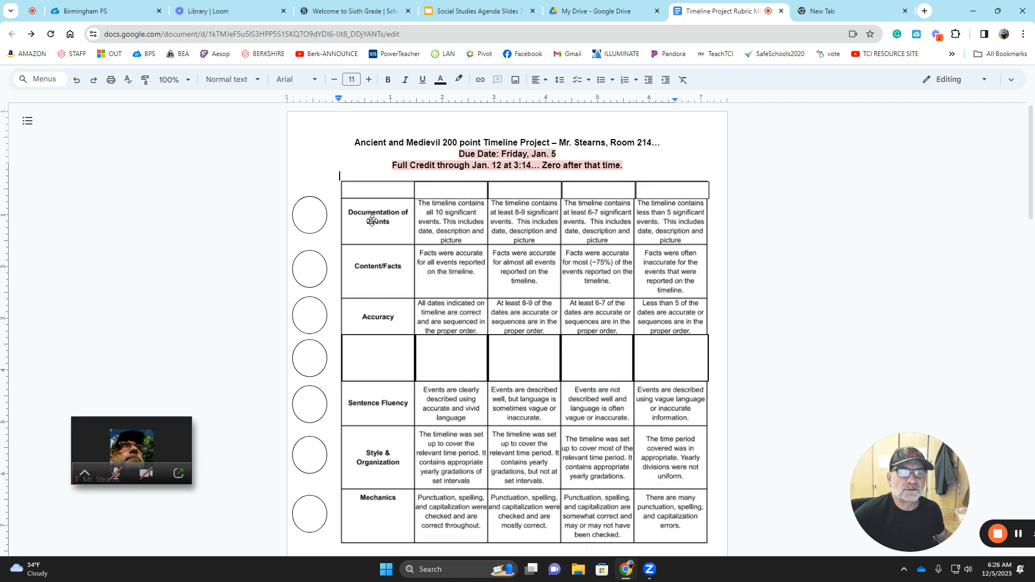
mouse_move(375, 359)
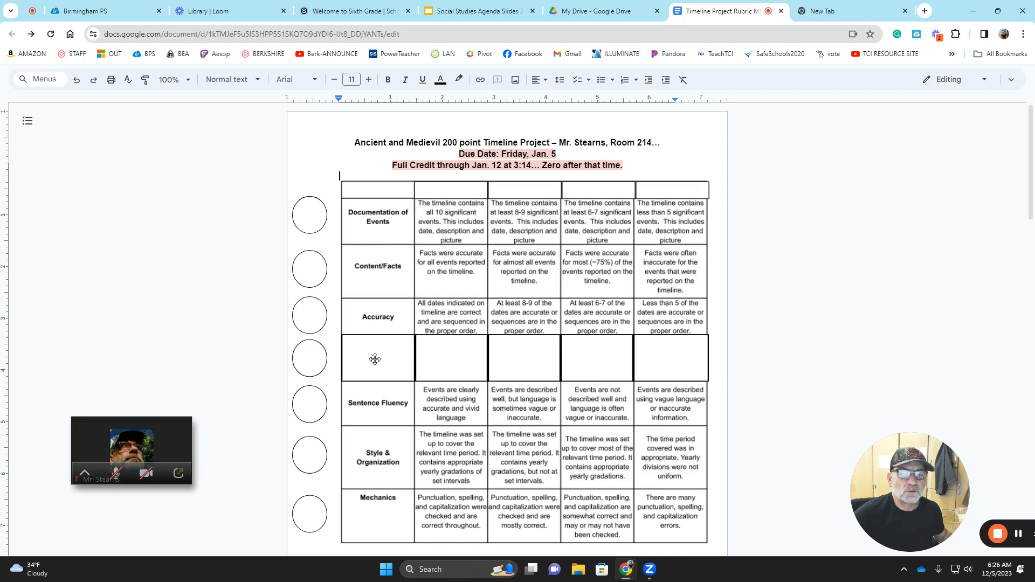
mouse_move(356, 310)
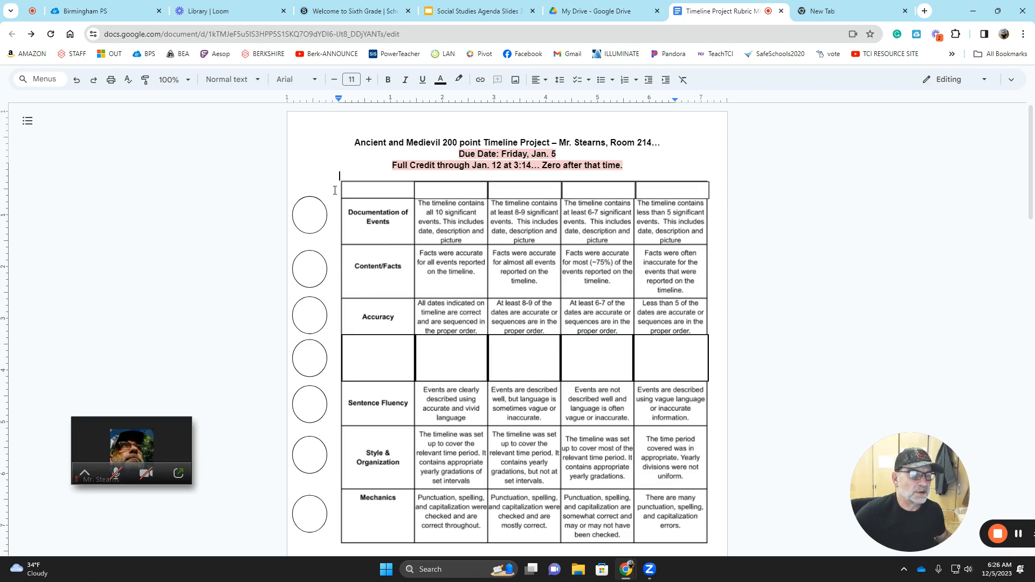
mouse_move(518, 194)
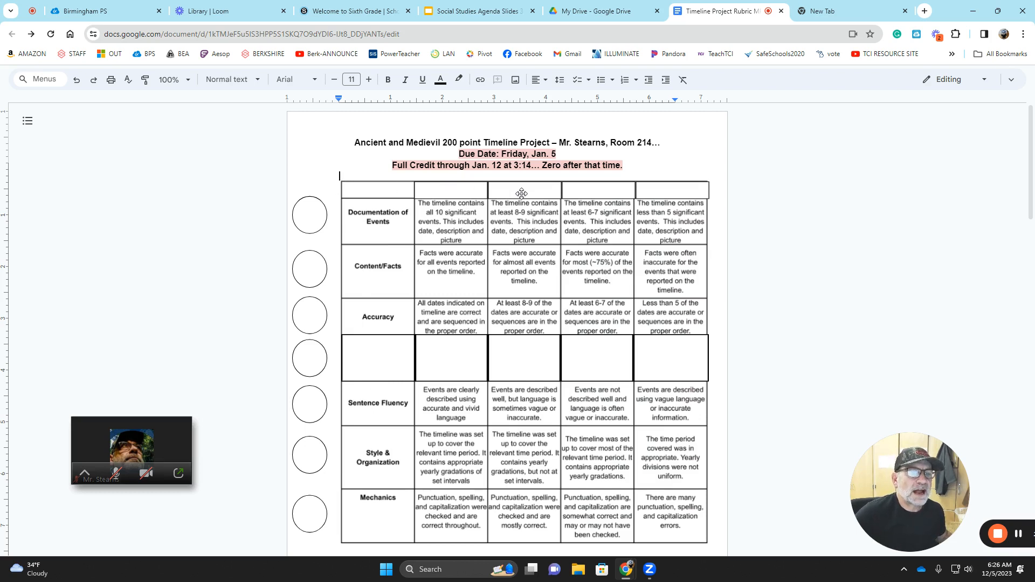
mouse_move(625, 211)
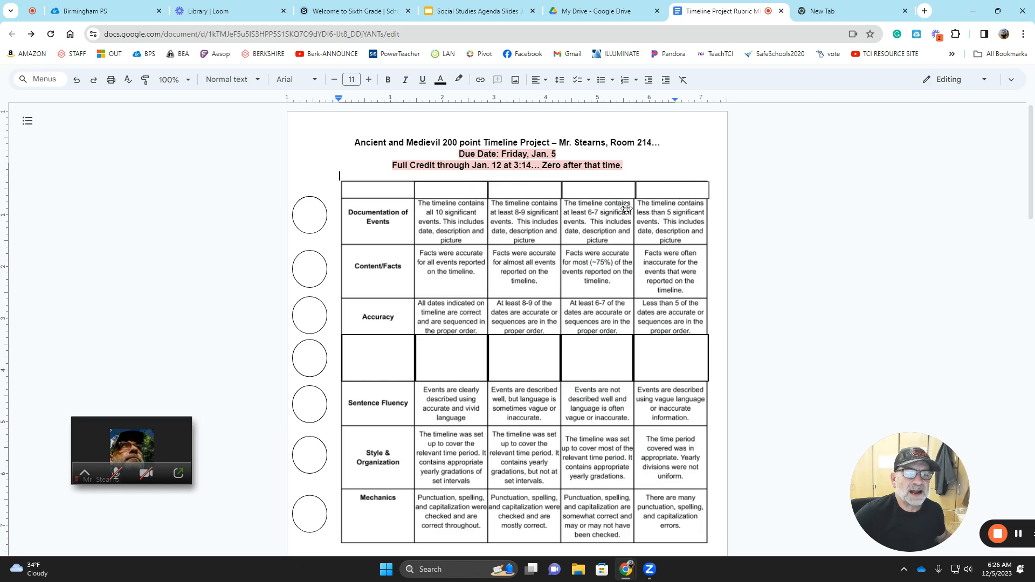
mouse_move(383, 229)
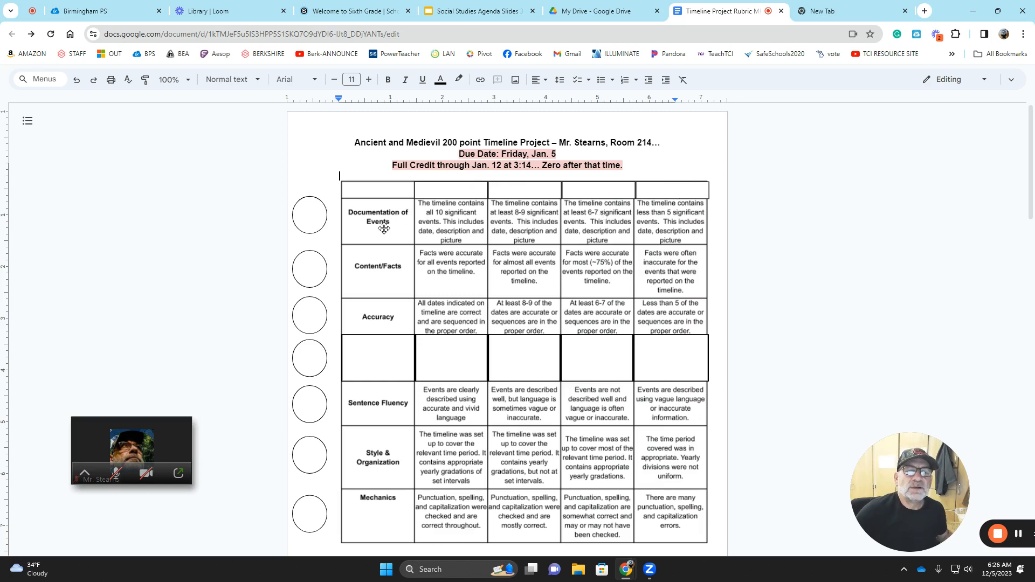
mouse_move(388, 229)
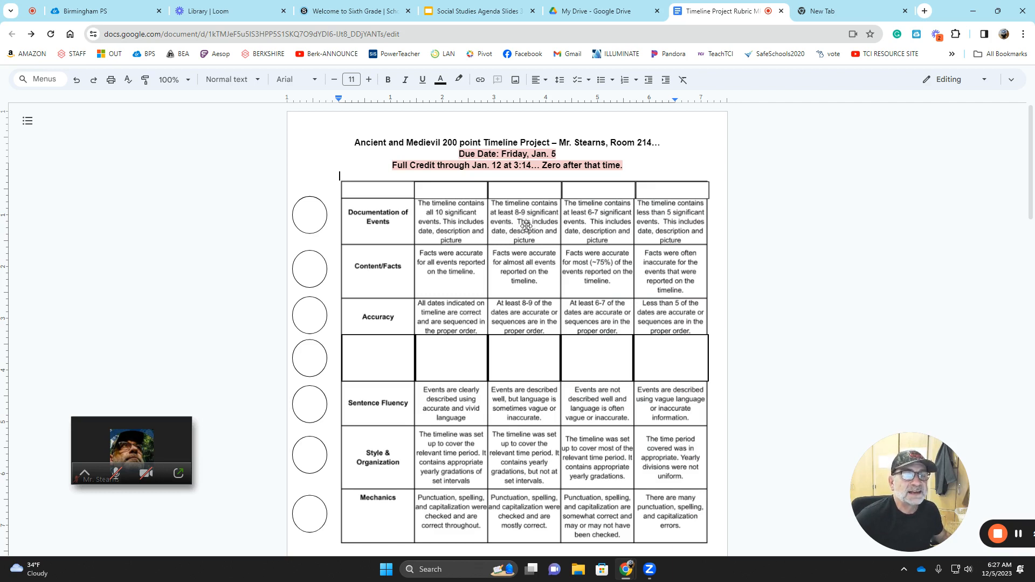
mouse_move(584, 240)
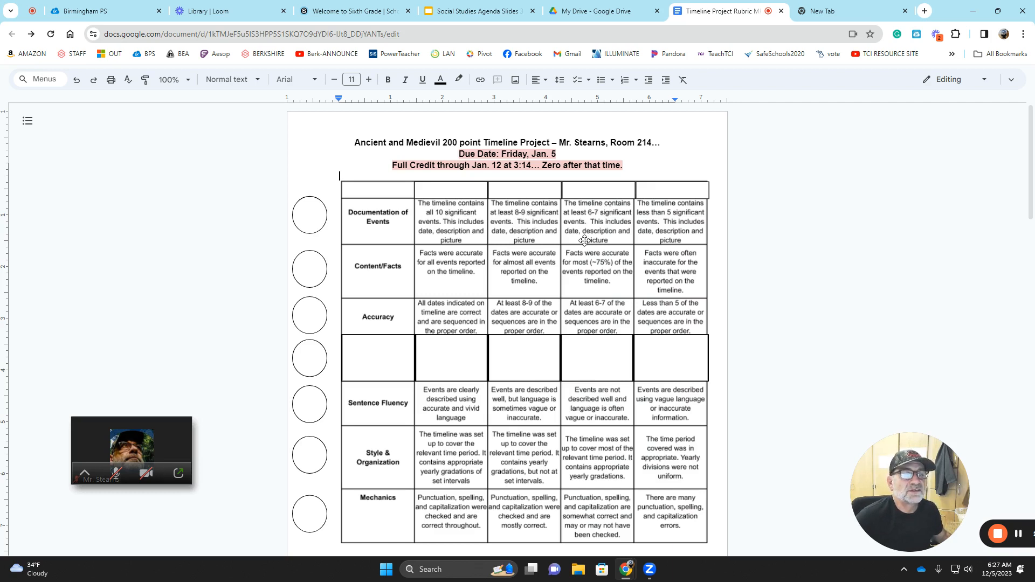
mouse_move(602, 220)
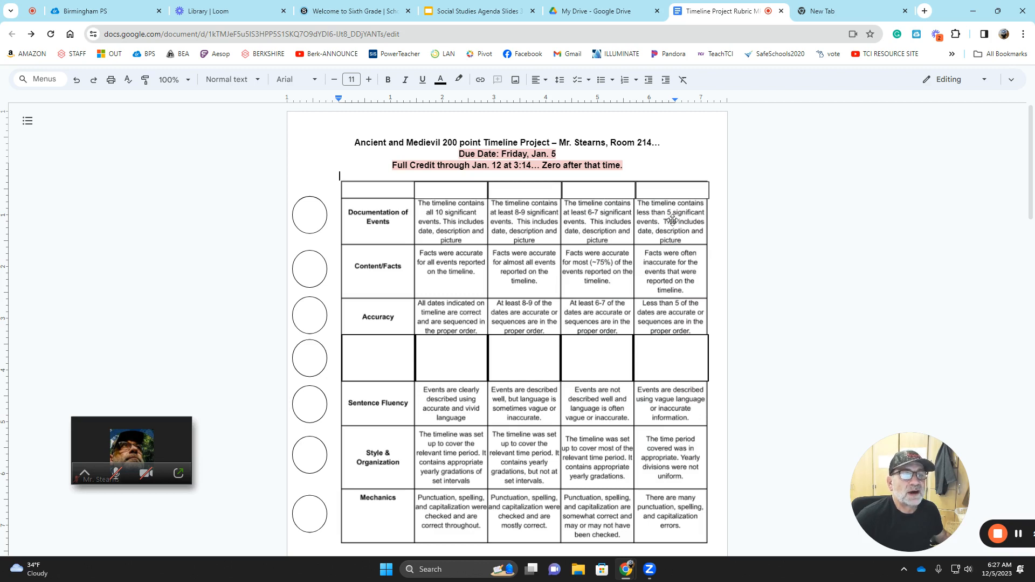
mouse_move(466, 267)
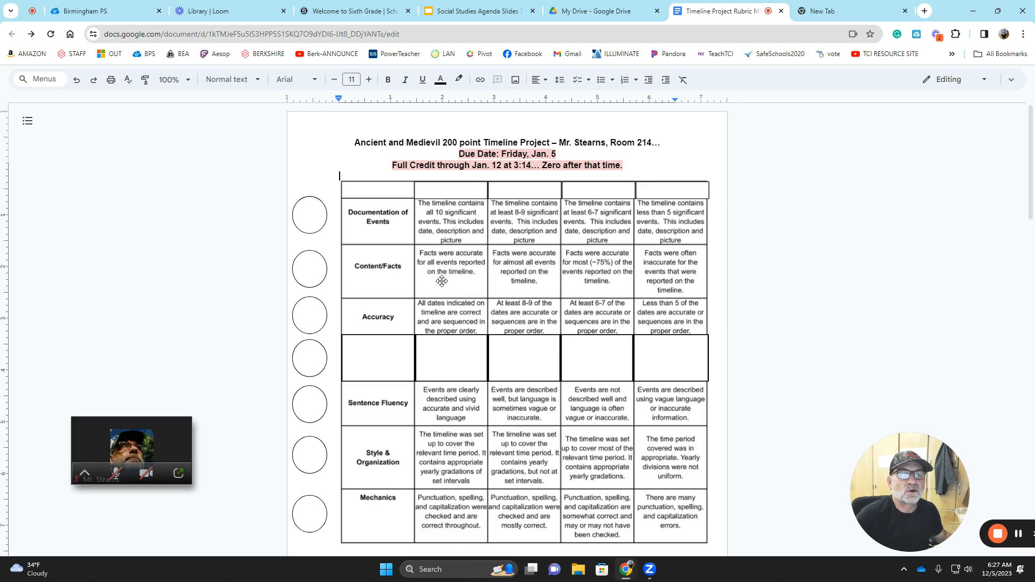
mouse_move(461, 260)
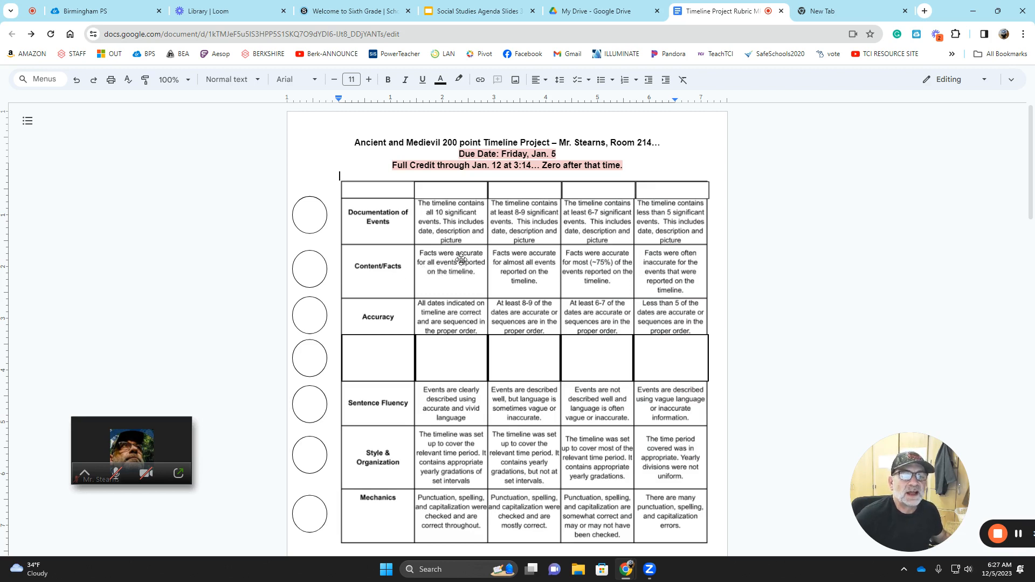
mouse_move(451, 283)
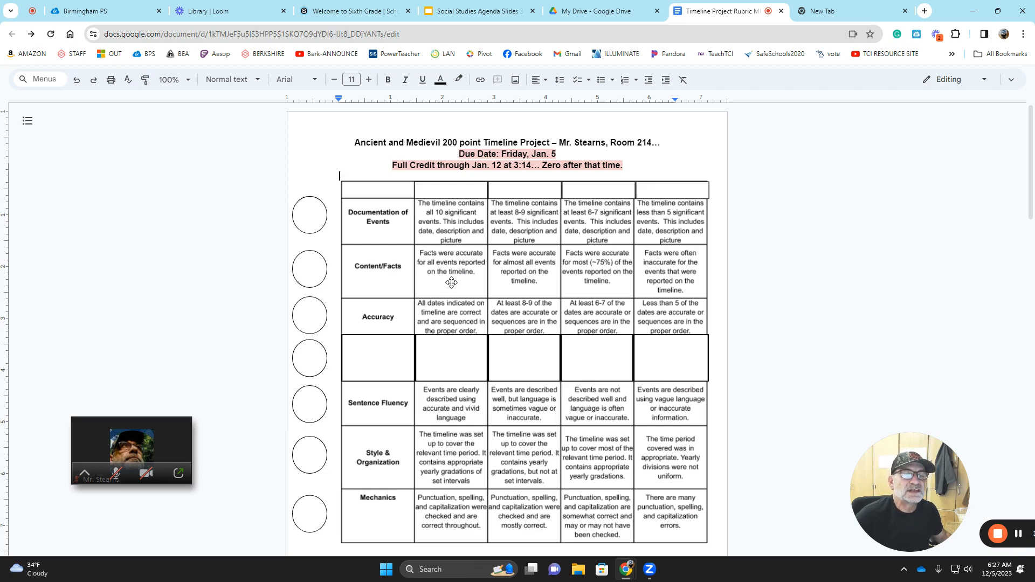
mouse_move(460, 268)
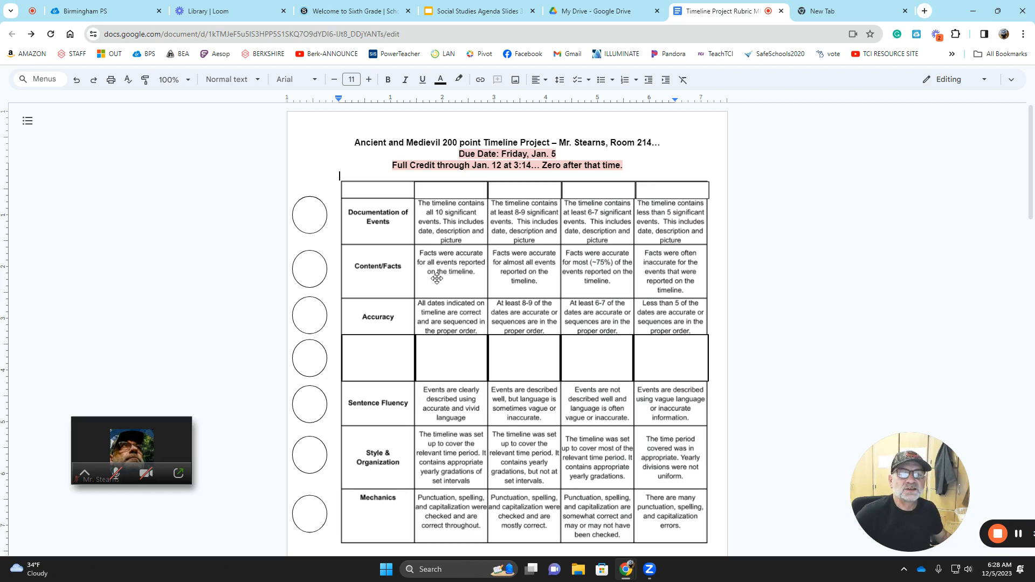
mouse_move(386, 240)
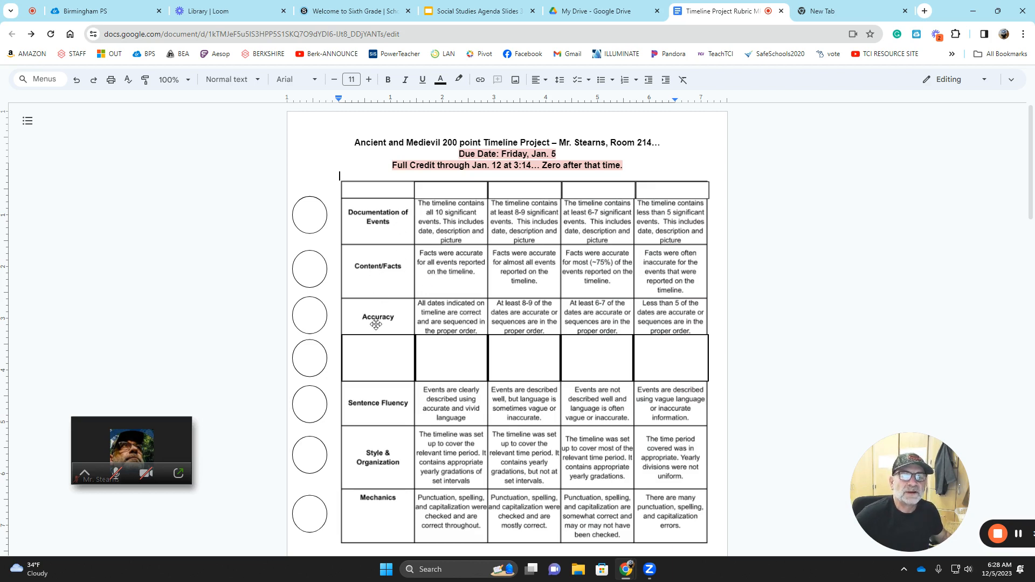
mouse_move(422, 328)
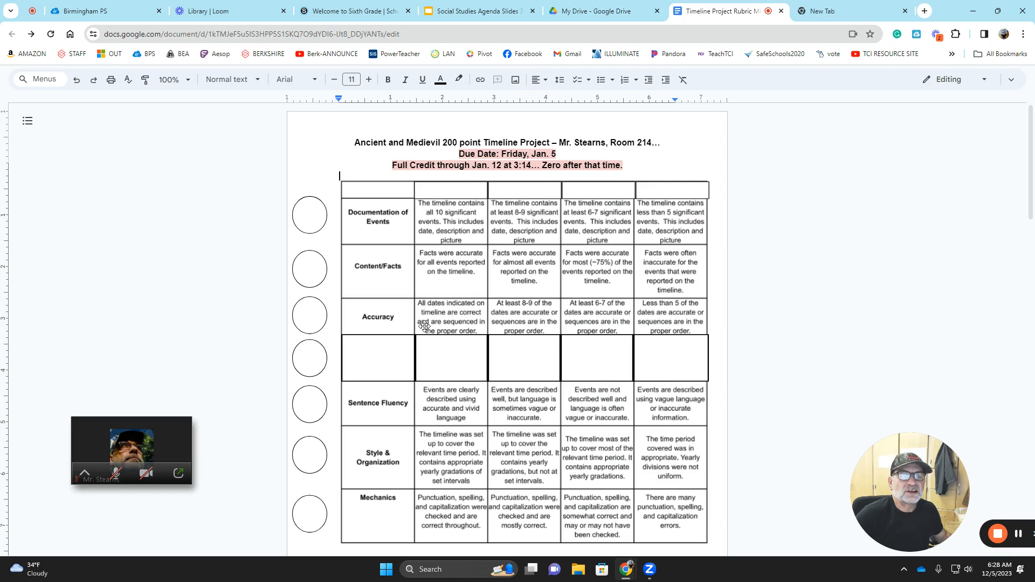
mouse_move(451, 323)
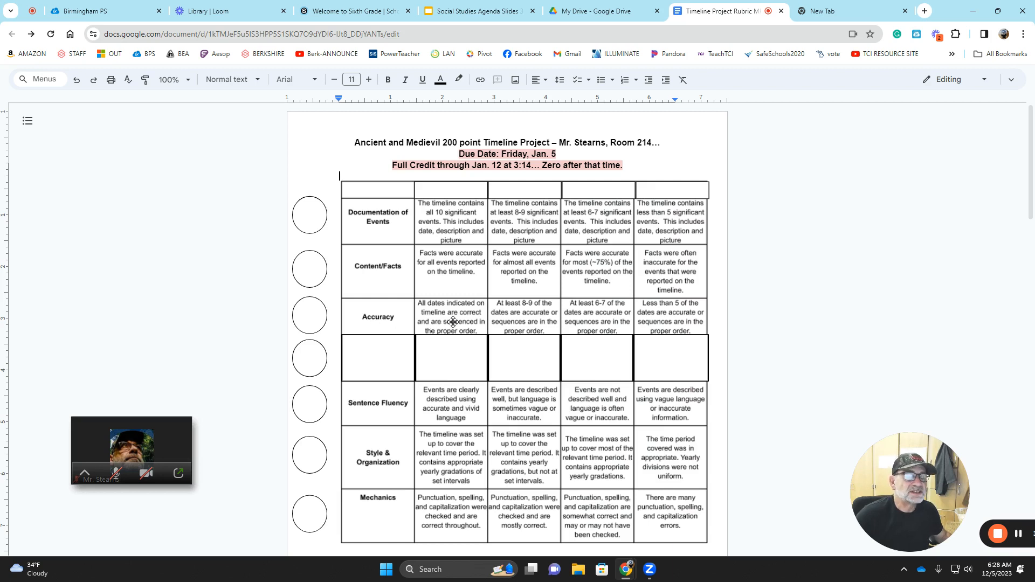
mouse_move(402, 331)
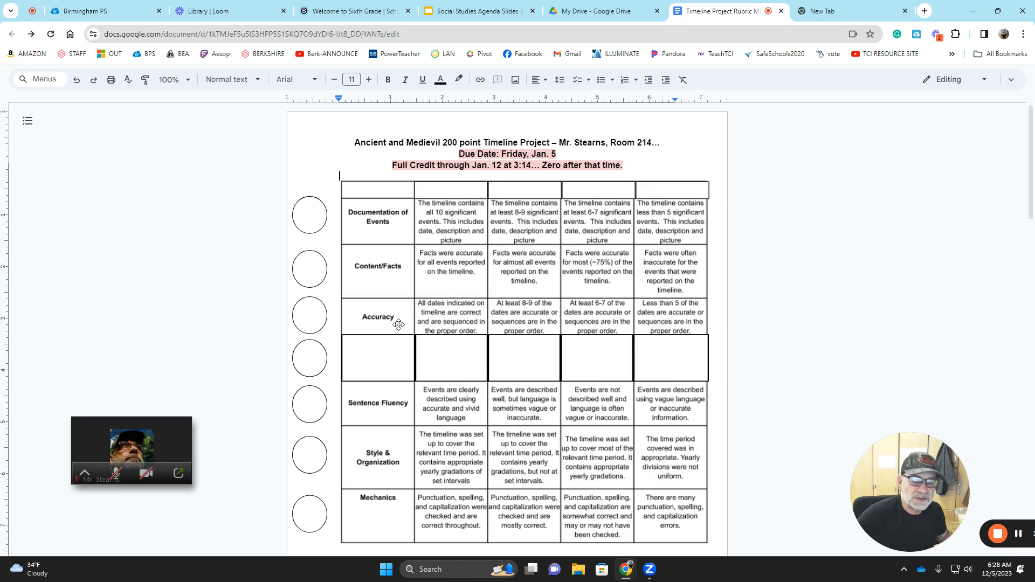
mouse_move(696, 362)
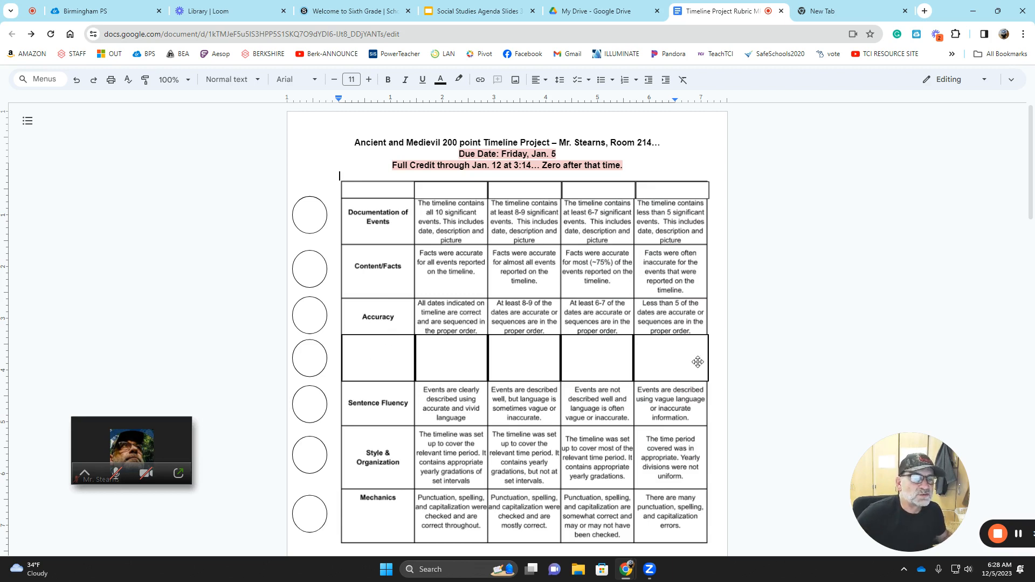
mouse_move(383, 359)
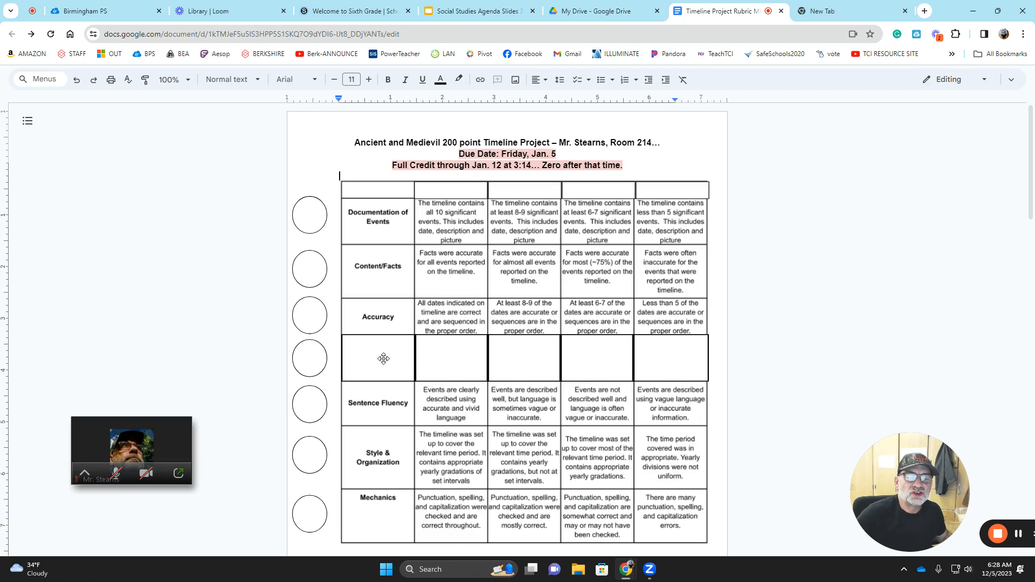
mouse_move(380, 356)
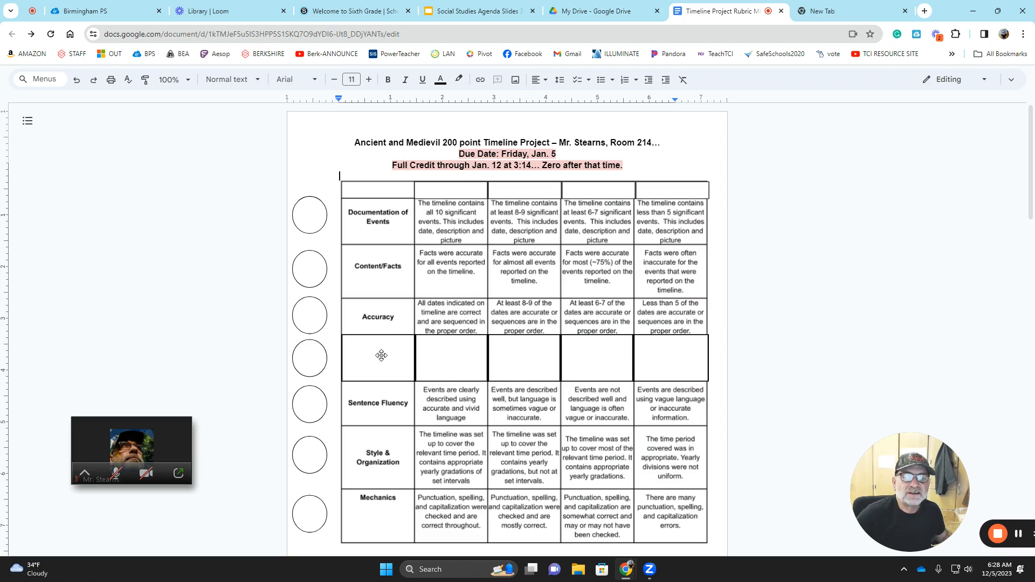
mouse_move(387, 358)
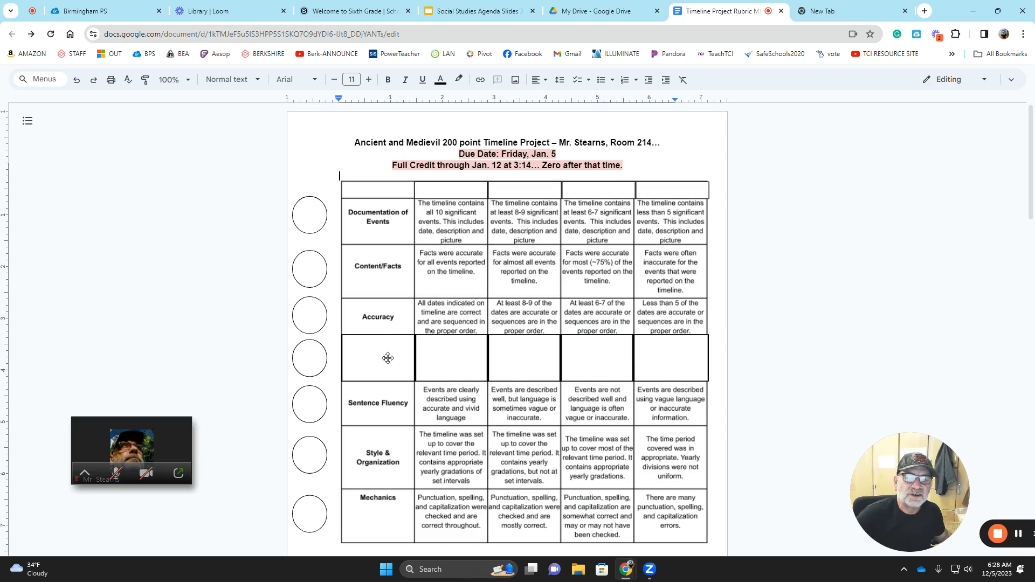
mouse_move(509, 363)
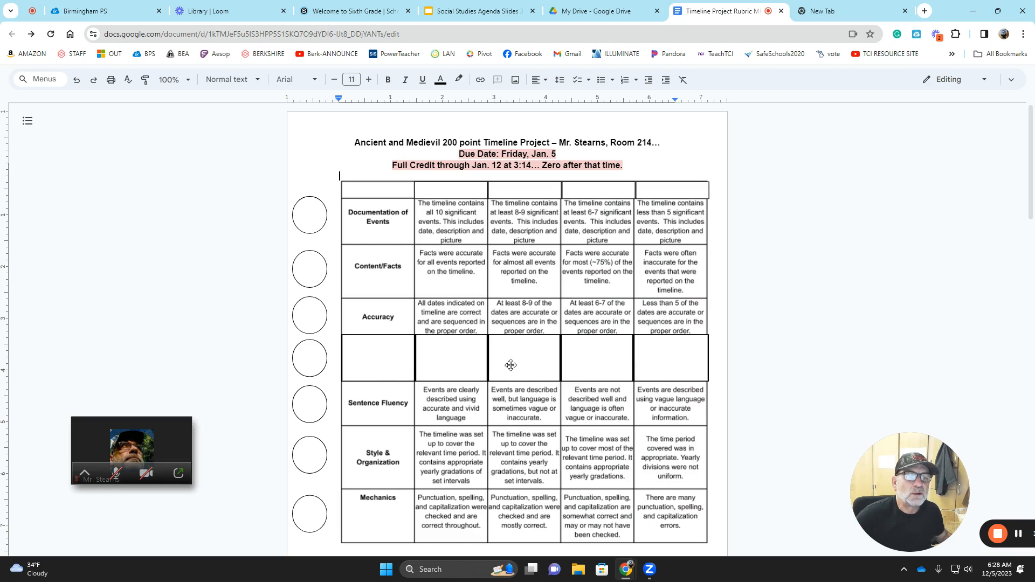
mouse_move(658, 314)
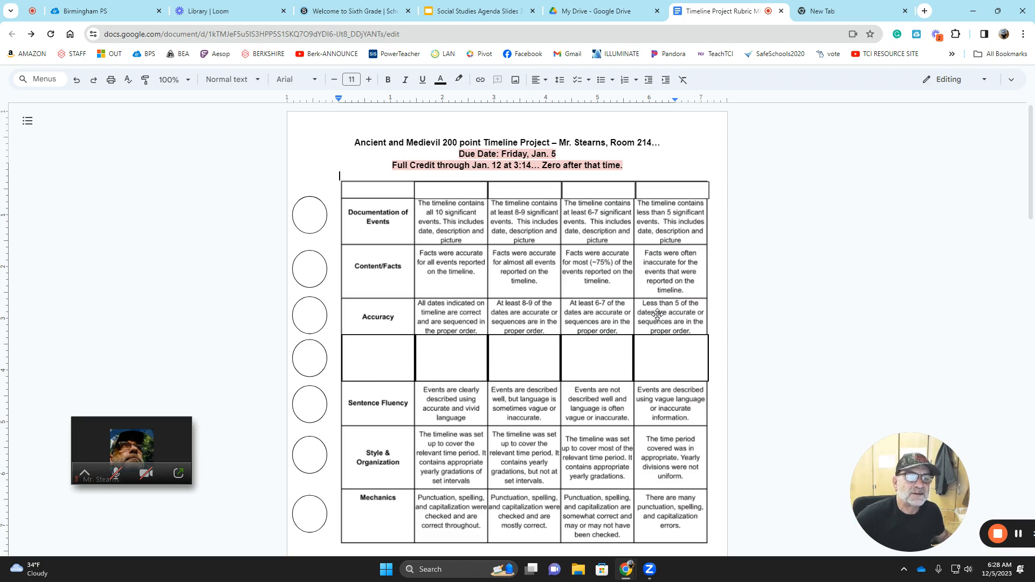
mouse_move(692, 360)
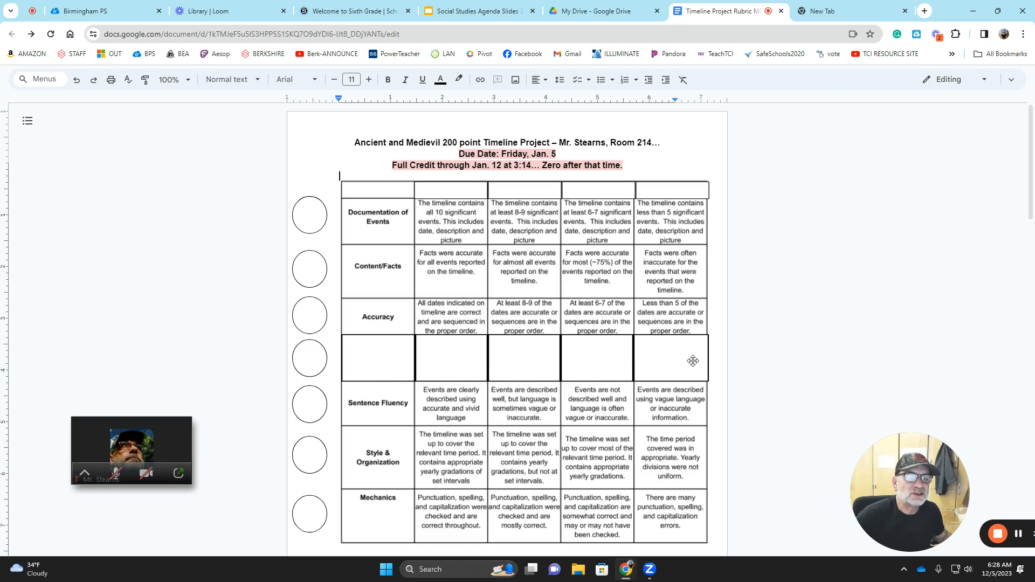
mouse_move(371, 368)
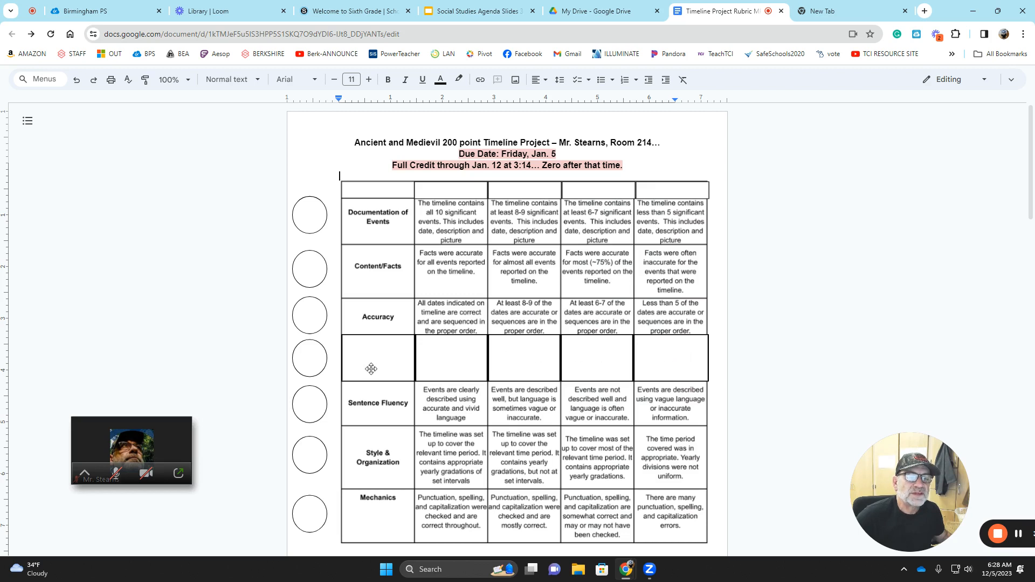
scroll("down", 3)
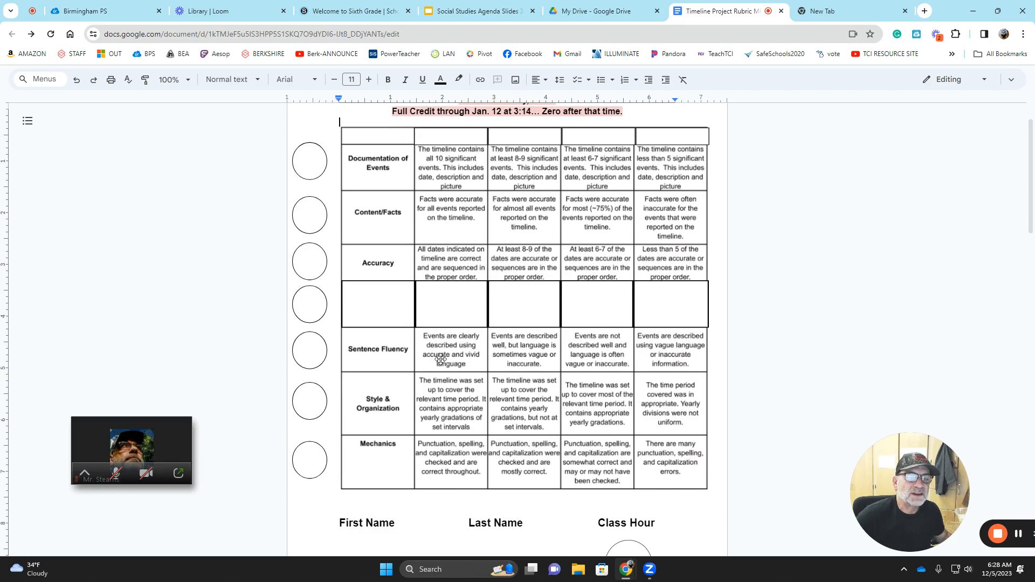
mouse_move(395, 362)
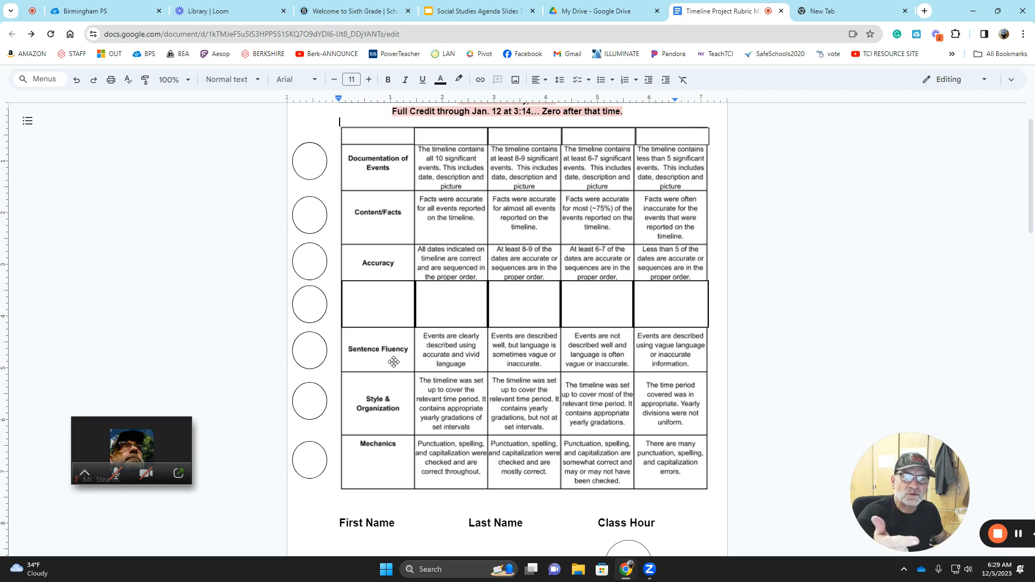
mouse_move(397, 361)
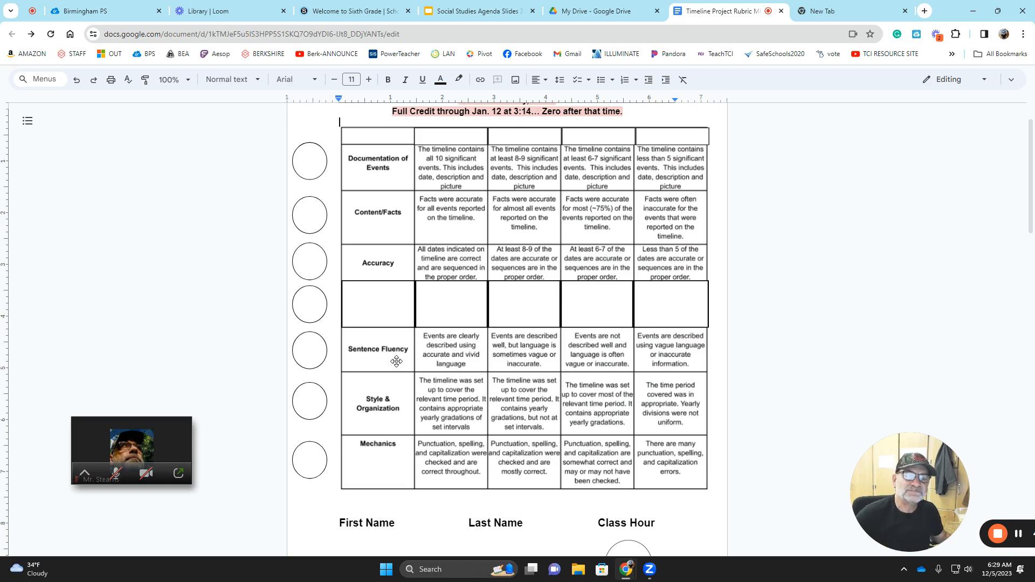
scroll("down", 3)
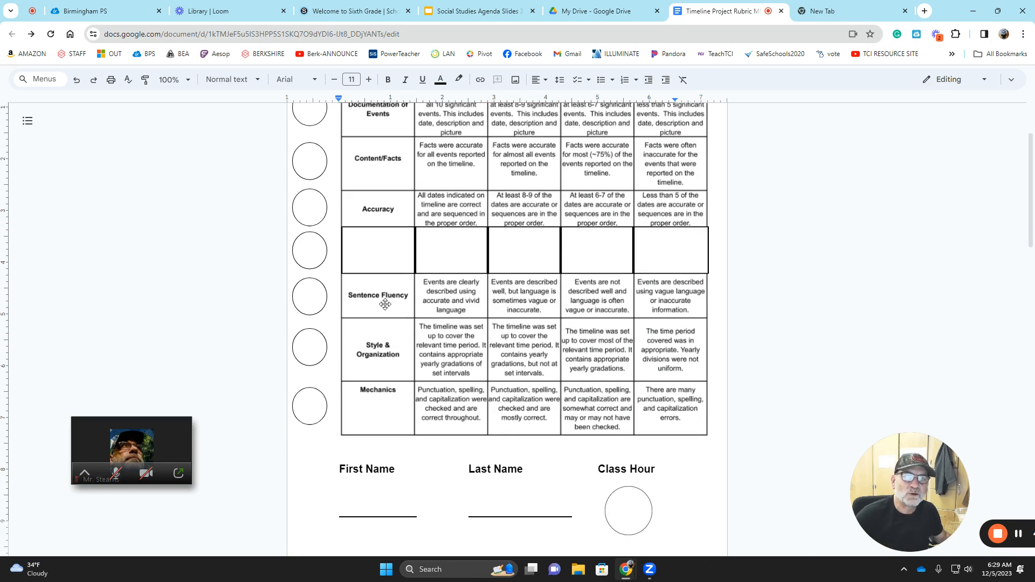
mouse_move(562, 315)
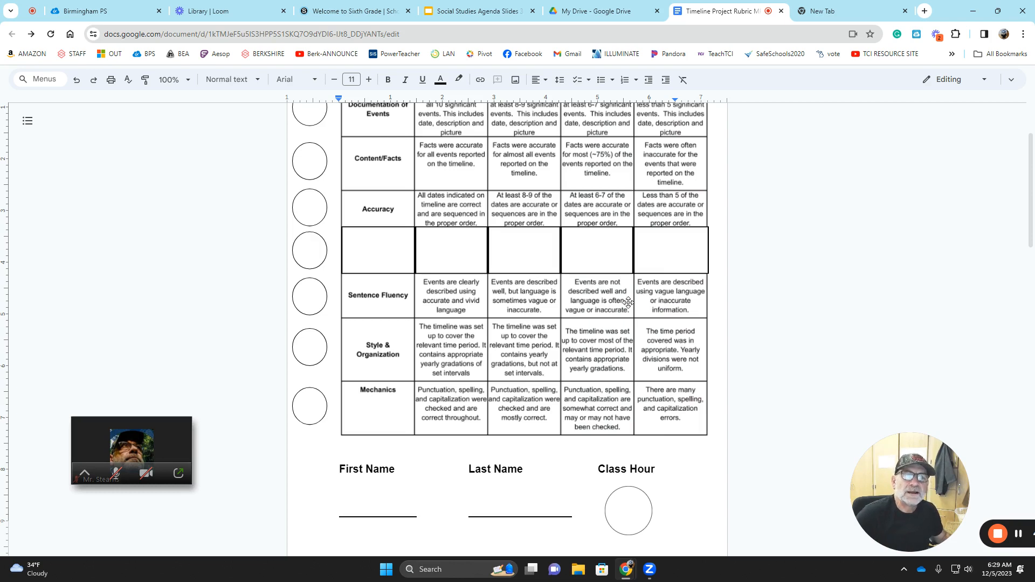
mouse_move(401, 297)
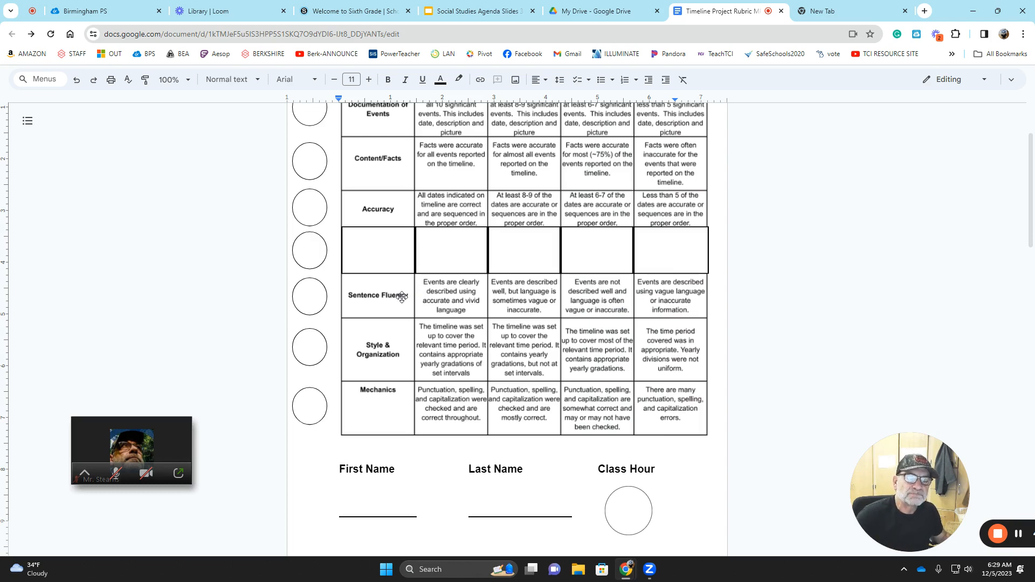
scroll("down", 3)
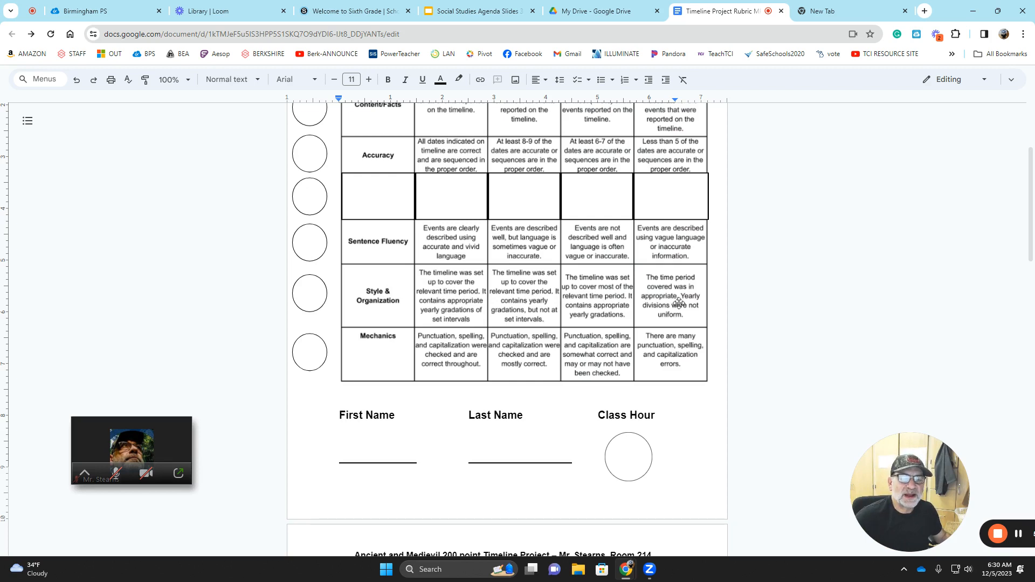
mouse_move(456, 356)
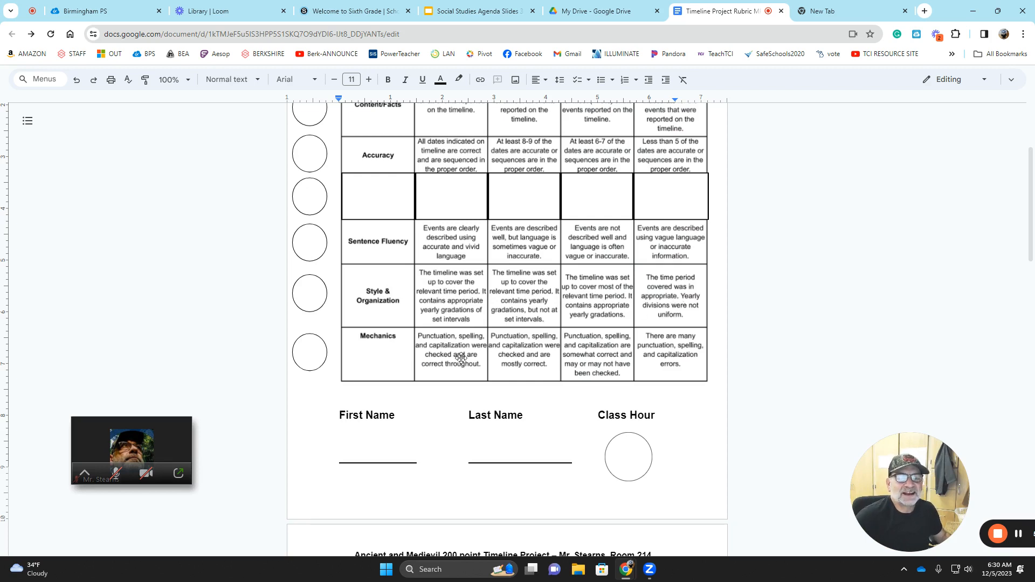
mouse_move(457, 369)
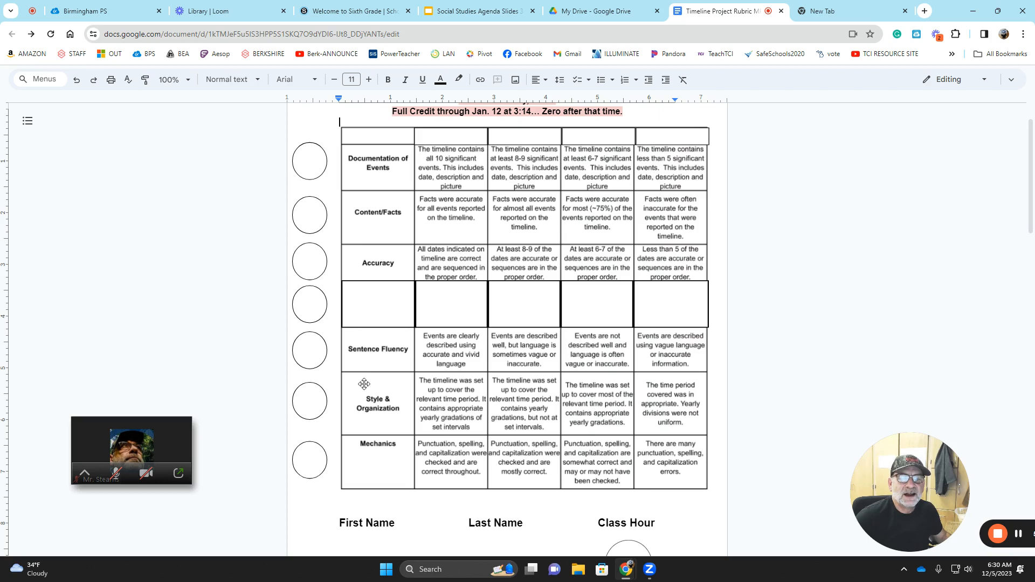
mouse_move(373, 363)
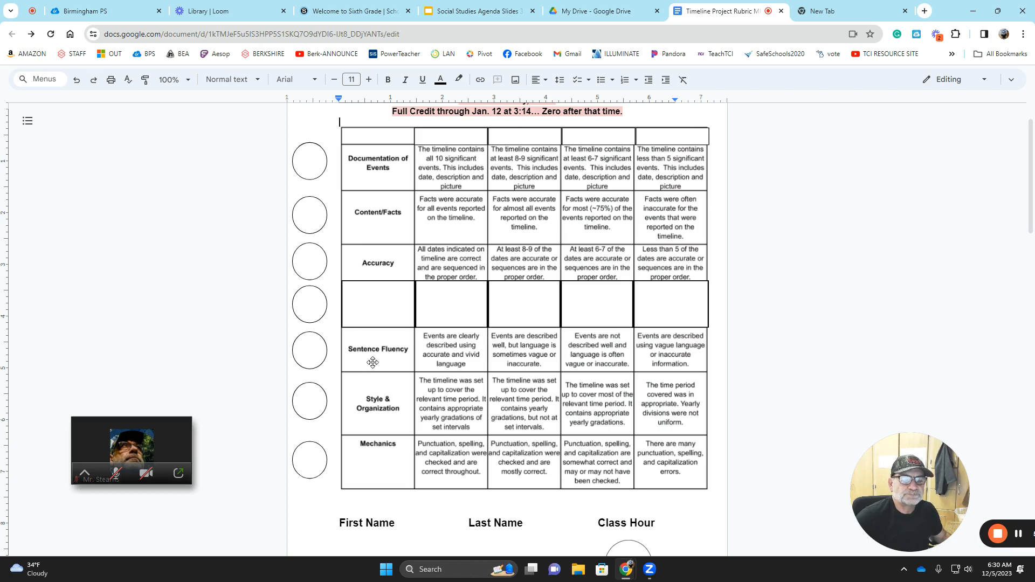
scroll("down", 3)
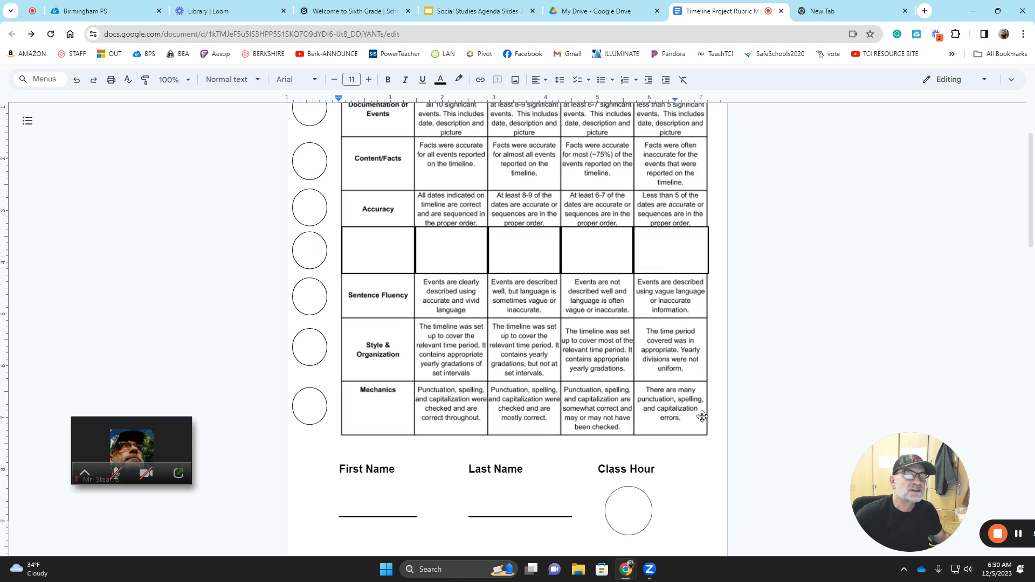
scroll("down", 3)
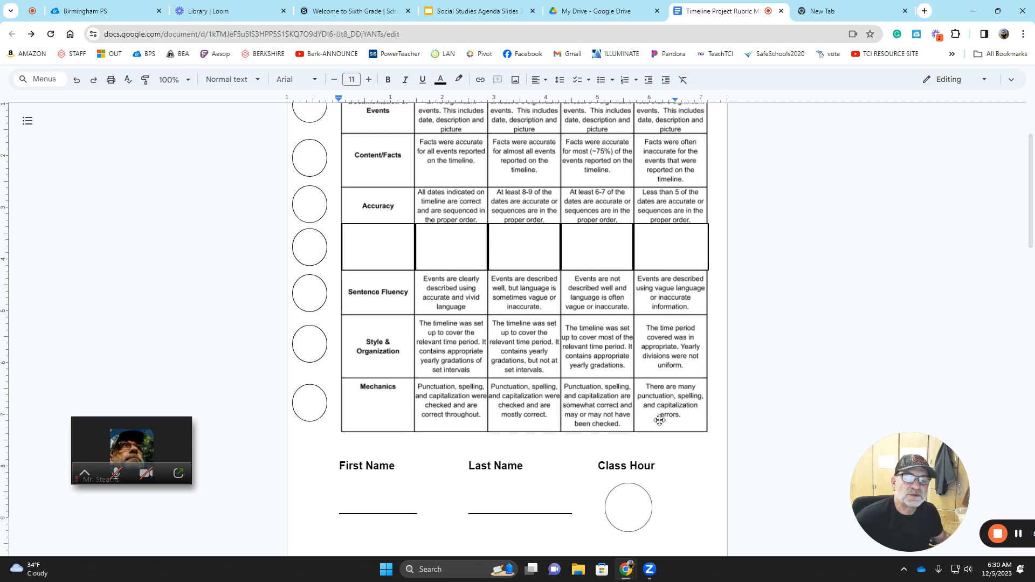
Scroll down to the GRAPES civilization chart and the project's getting-started steps.
scroll("down", 3)
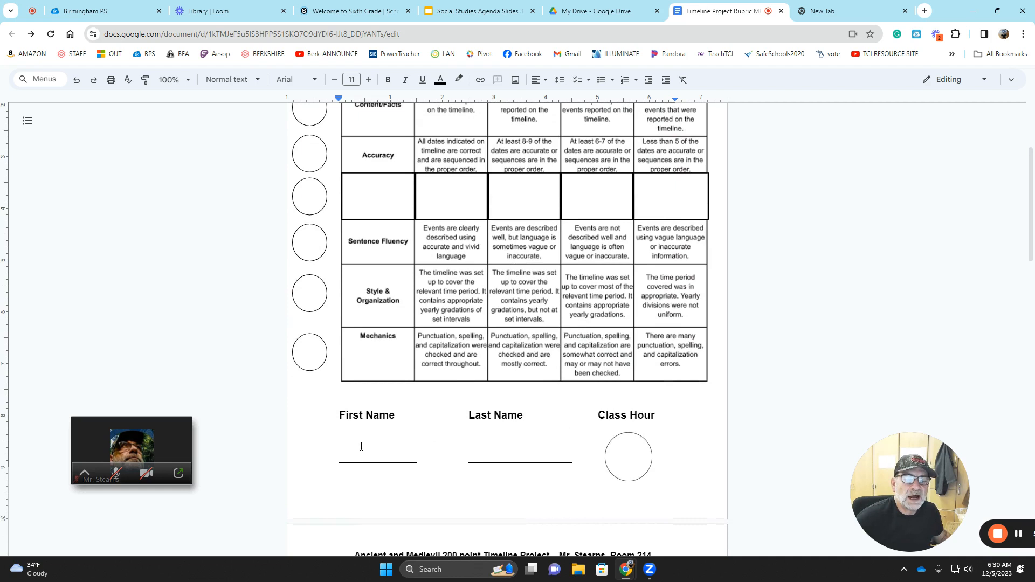
mouse_move(616, 457)
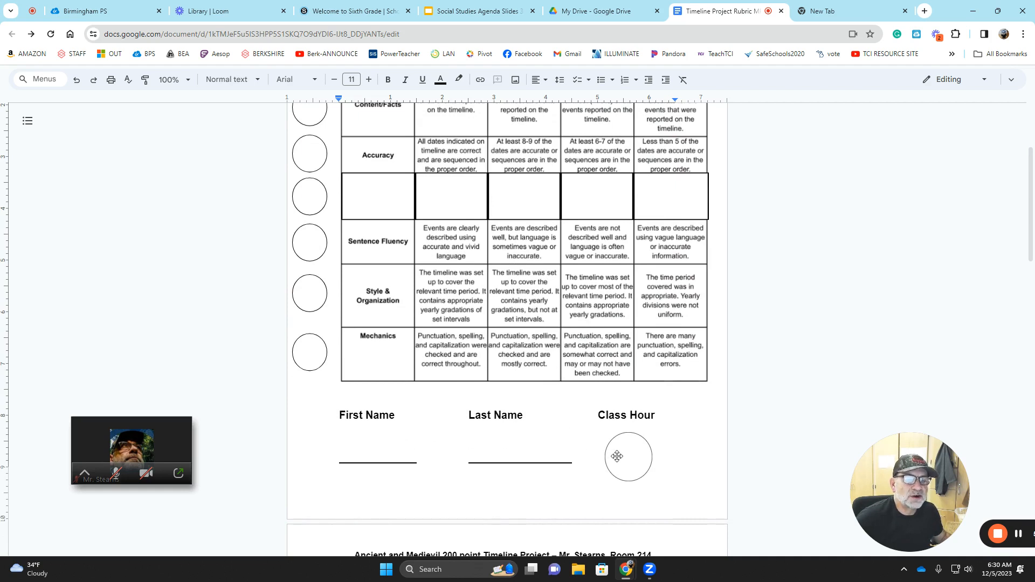
scroll("down", 3)
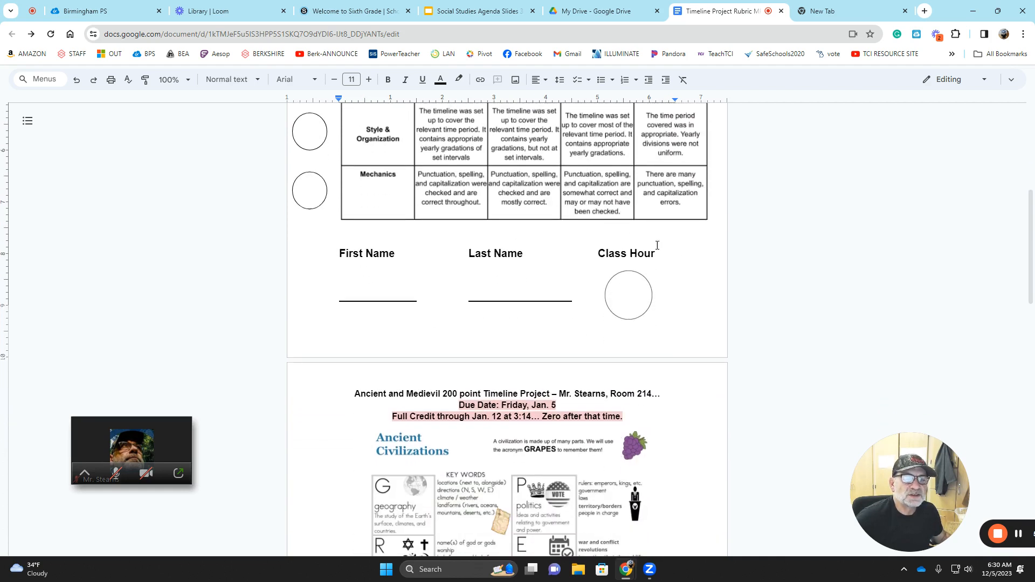
scroll("down", 3)
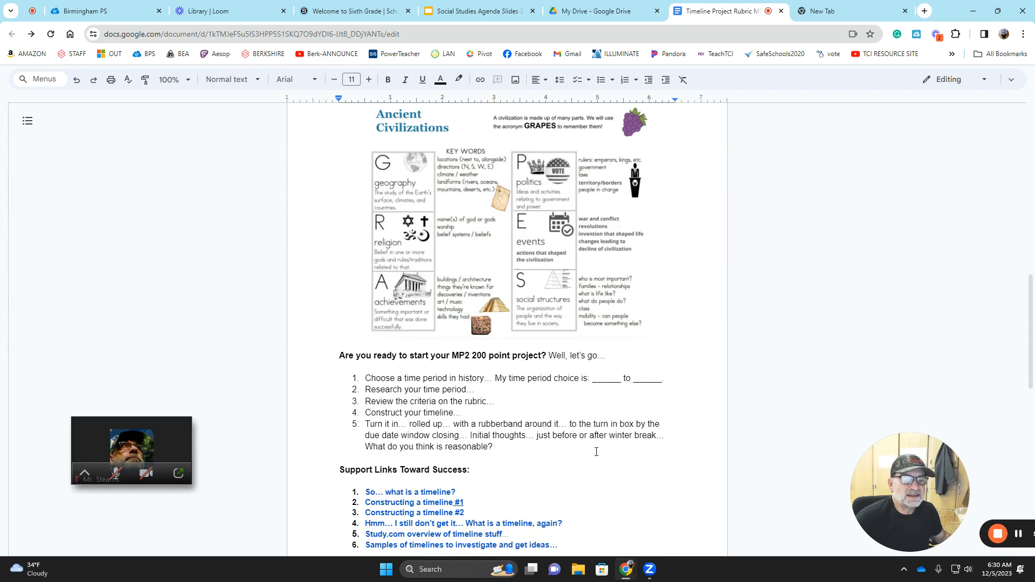
Scroll past the Support Links to the worksheet asking for title, years covered and ten events.
scroll("down", 3)
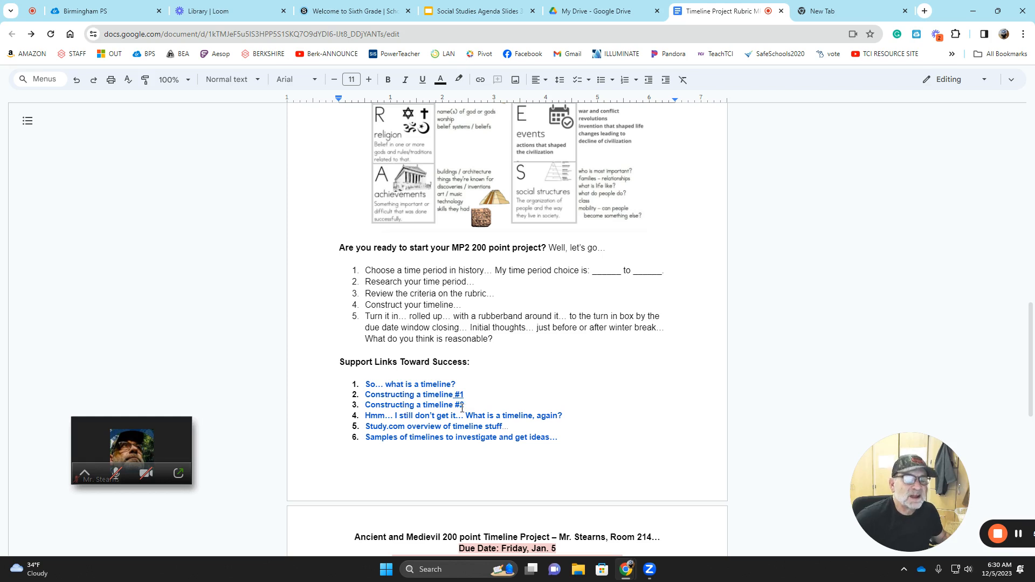
scroll("down", 3)
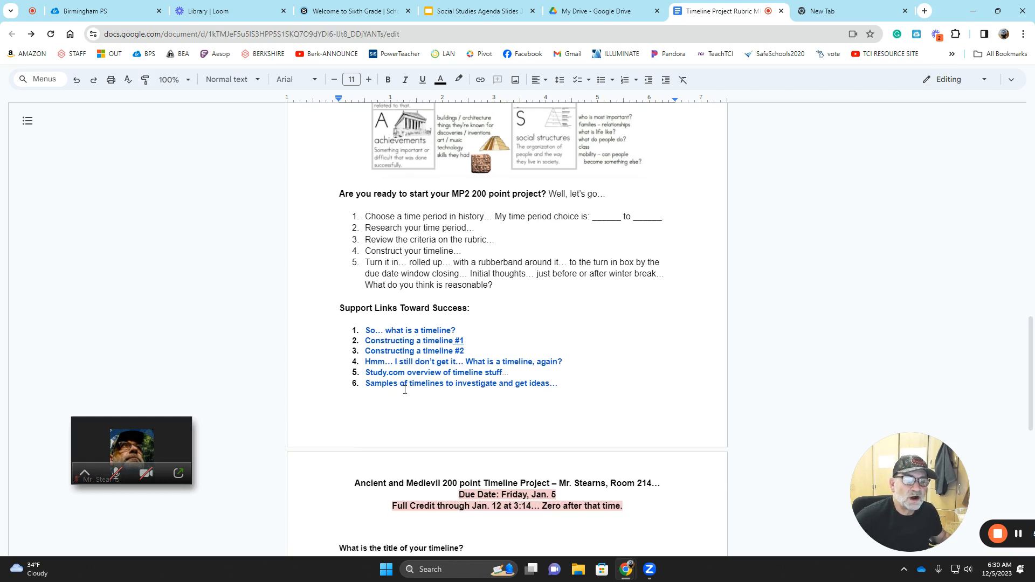
scroll("down", 3)
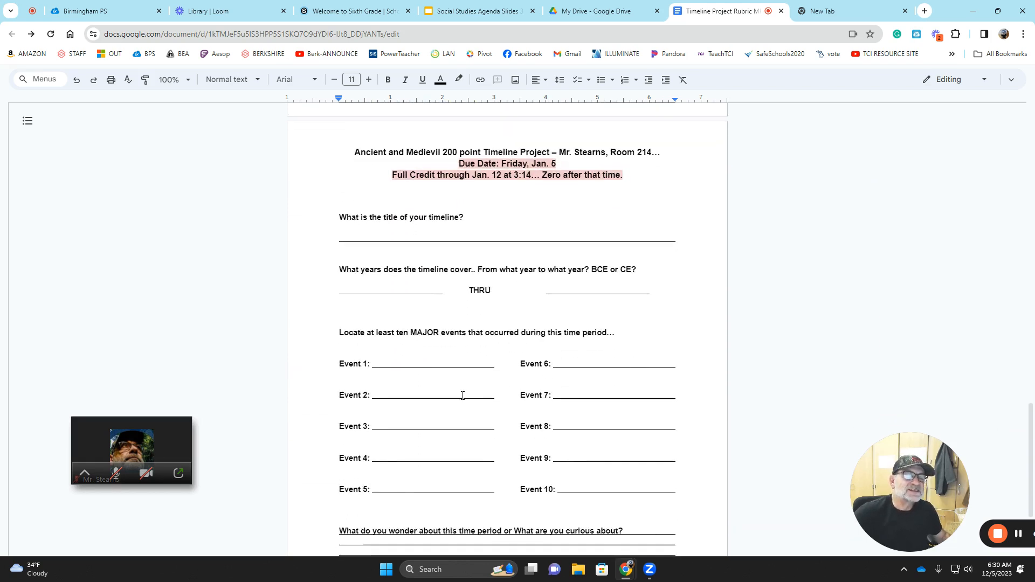
scroll("down", 3)
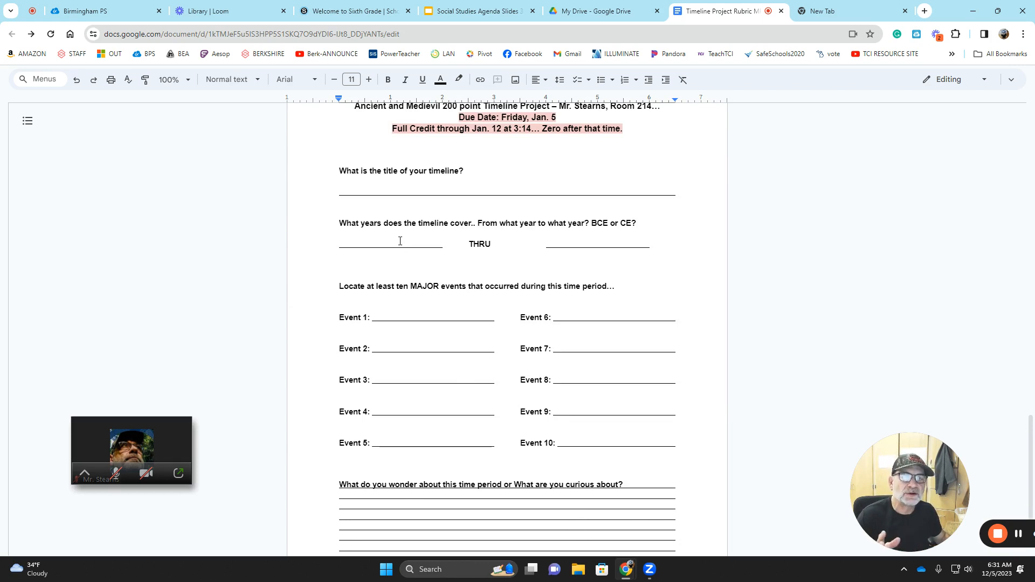
left_click(348, 190)
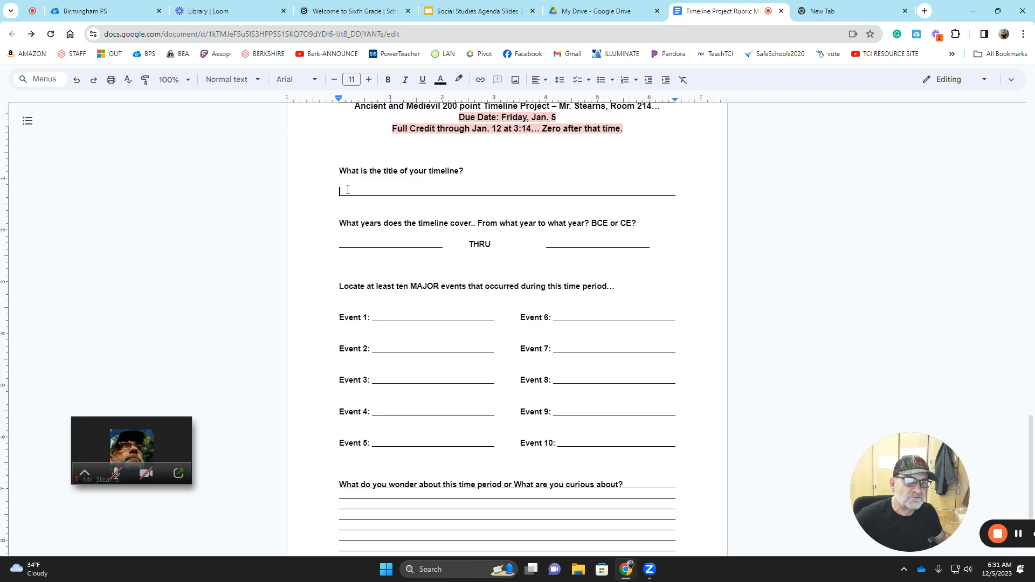
left_click_drag(340, 192, 622, 191)
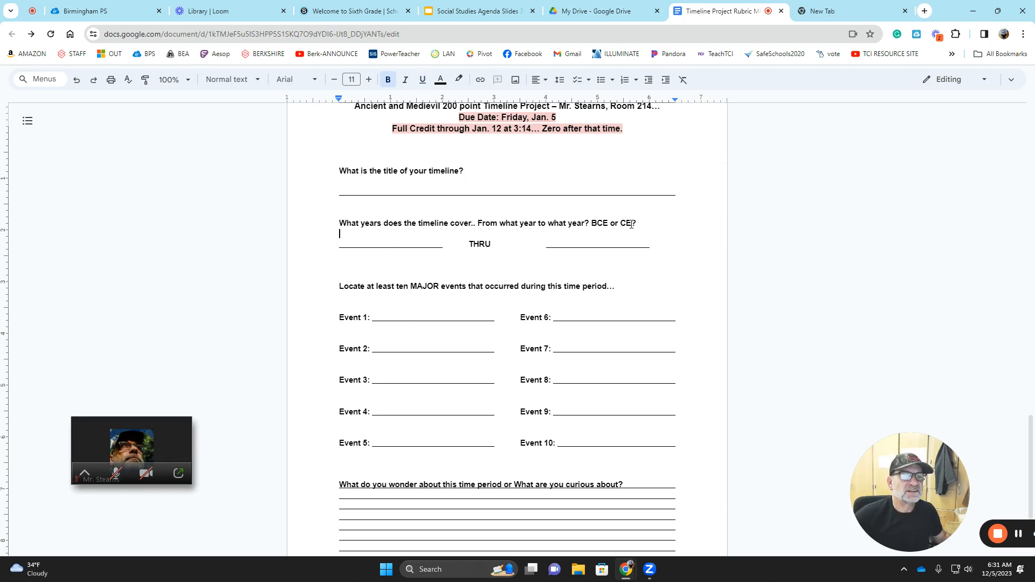
left_click_drag(591, 223, 631, 223)
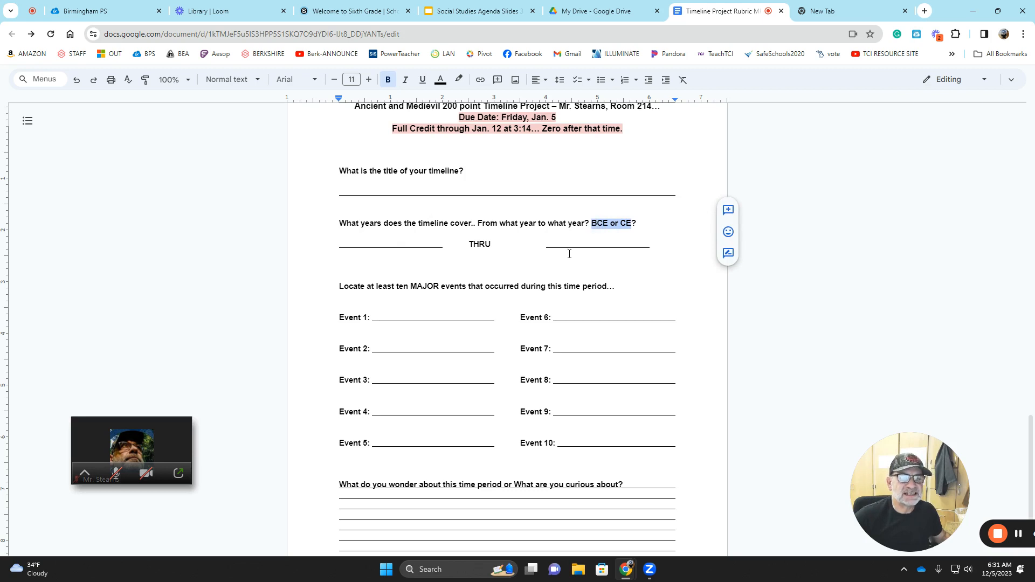
scroll("down", 3)
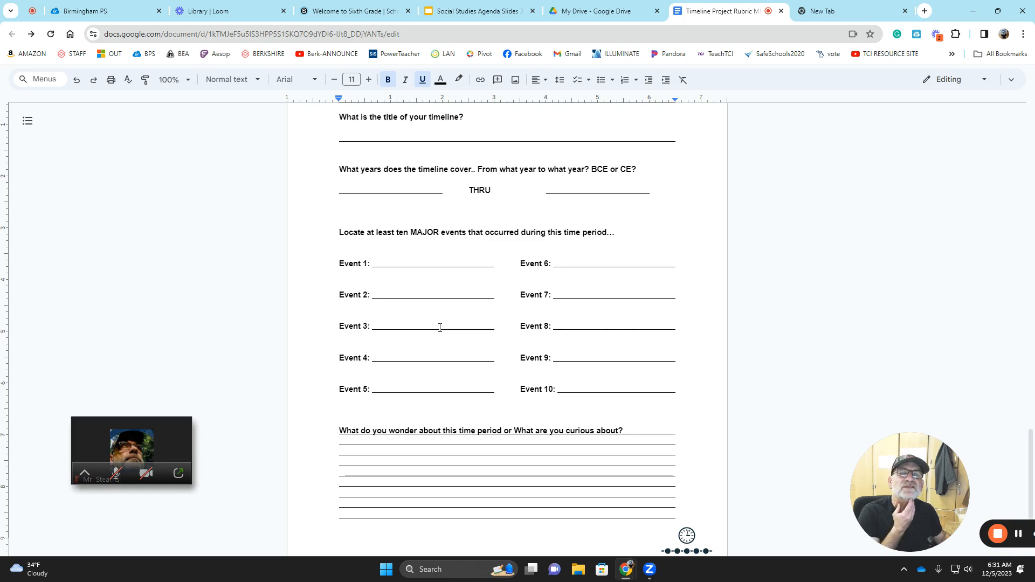
mouse_move(443, 331)
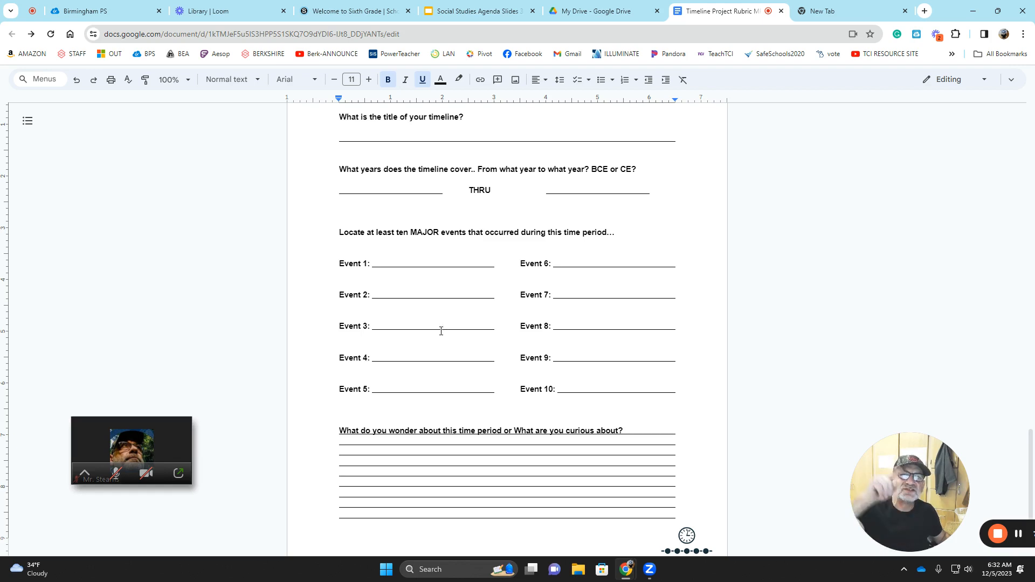
mouse_move(513, 274)
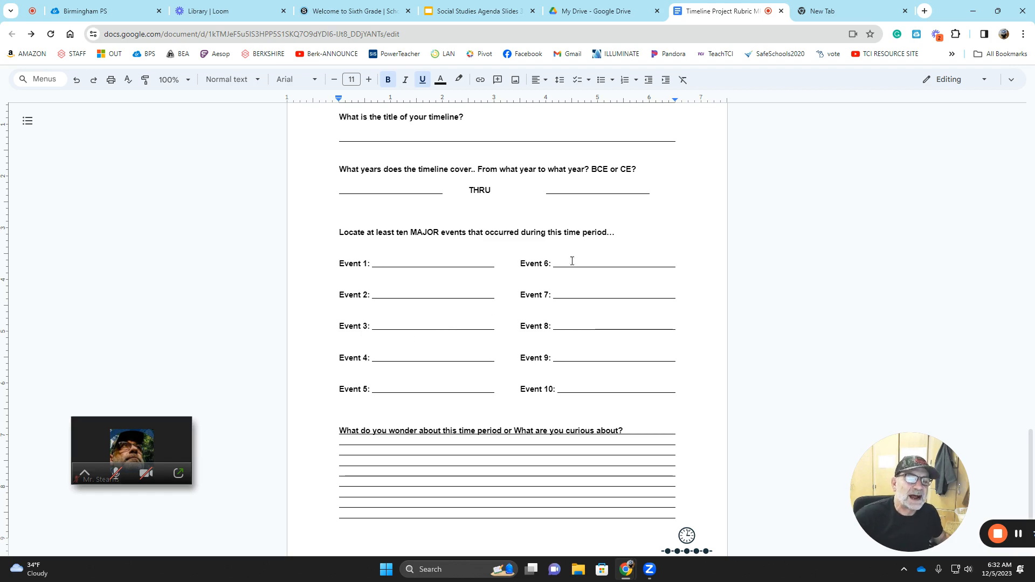
mouse_move(402, 304)
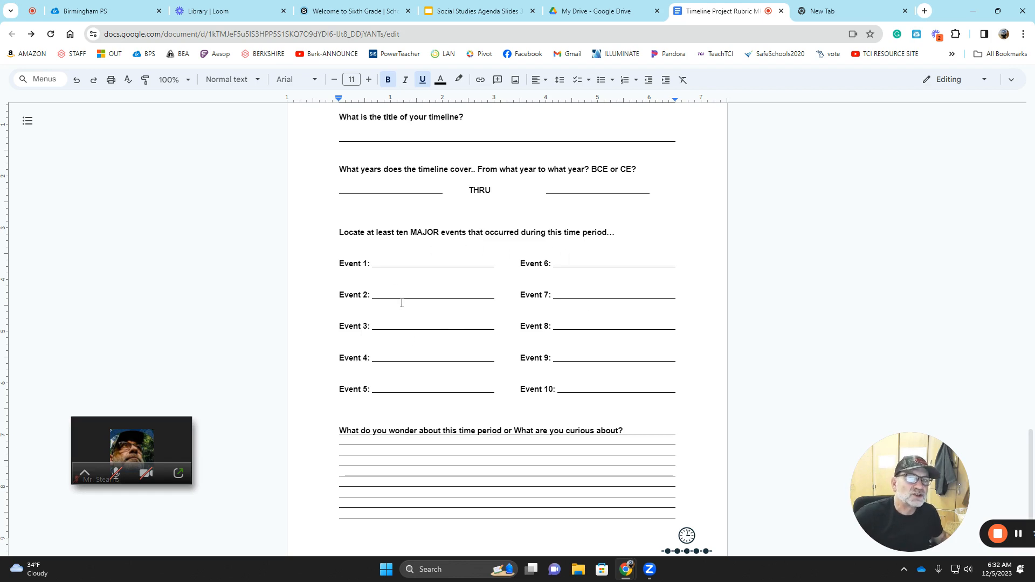
mouse_move(403, 363)
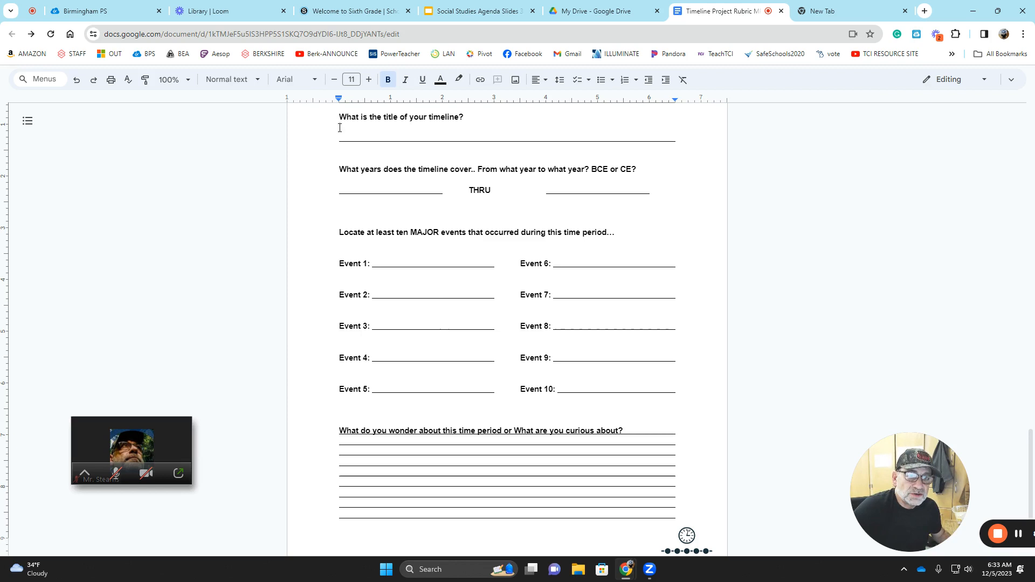
left_click(371, 190)
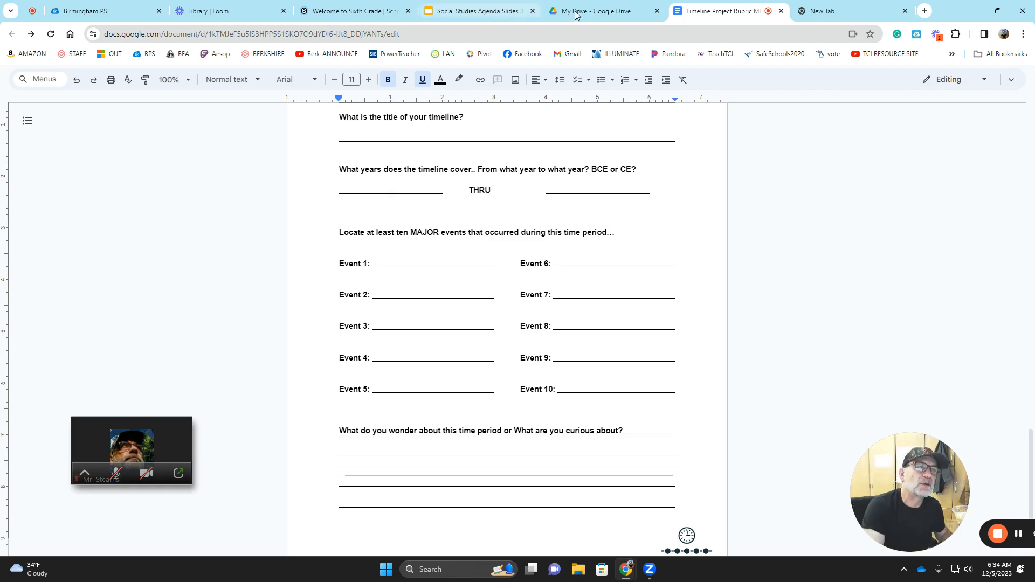
Search Google for 'Roman empire, constantine, emperor, timeline of major events' in a new tab.
left_click(834, 11)
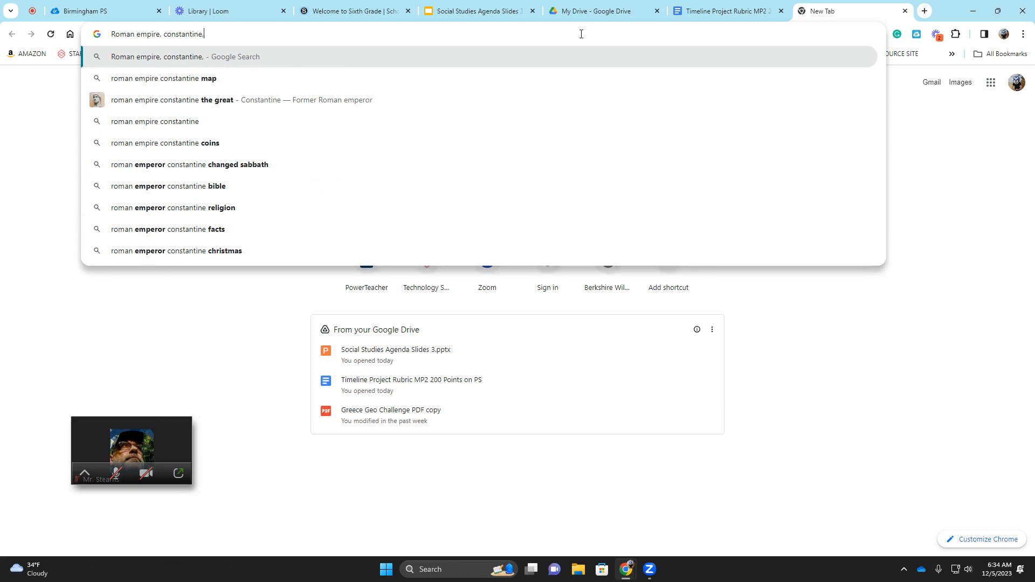
type("emperor")
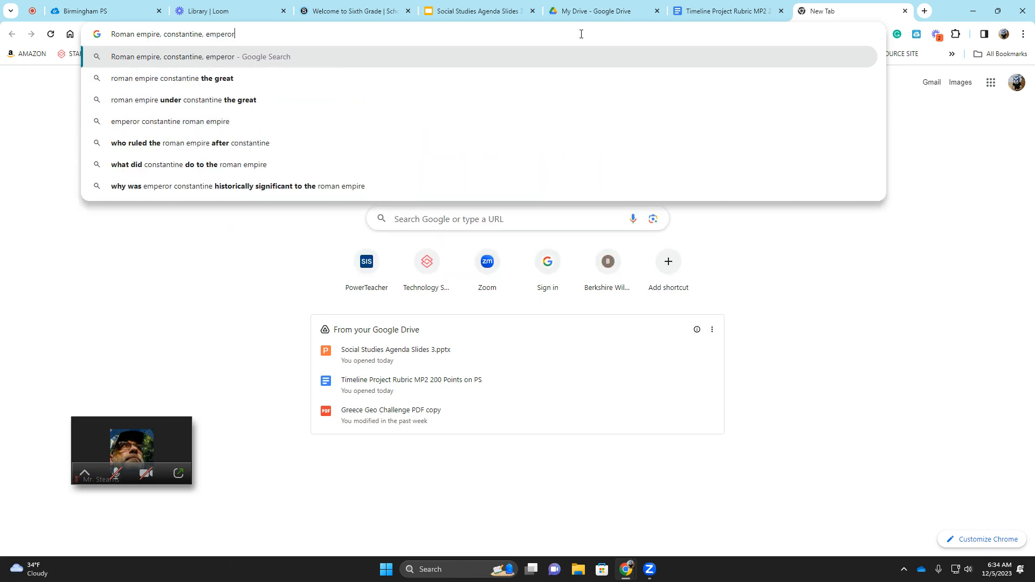
type(", t")
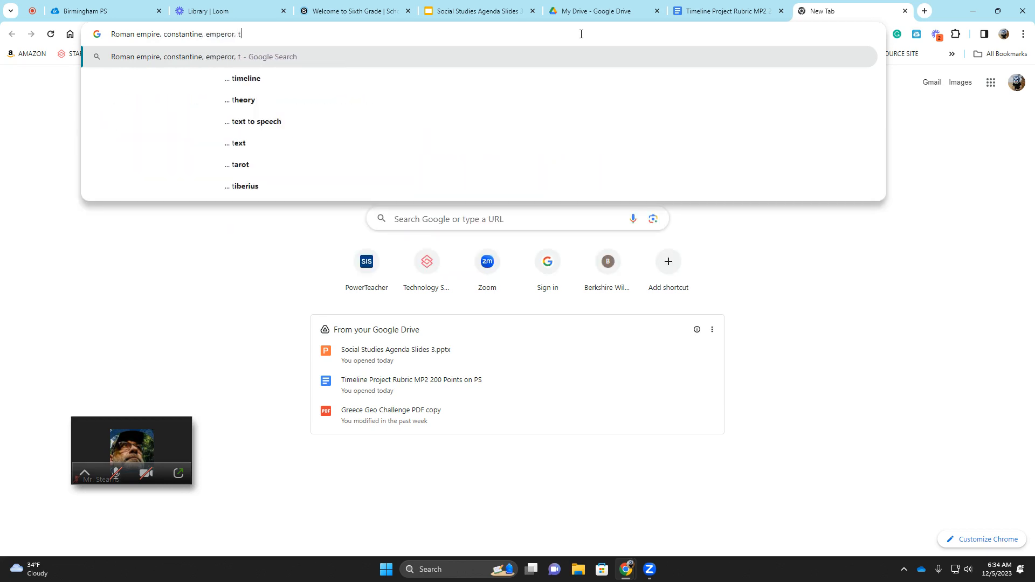
type("imeline")
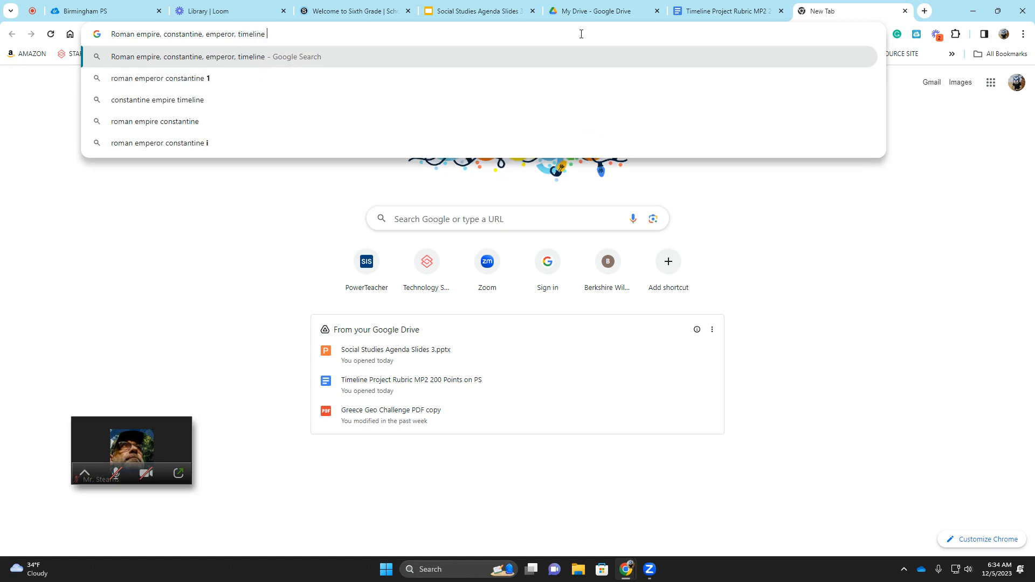
type("of major events")
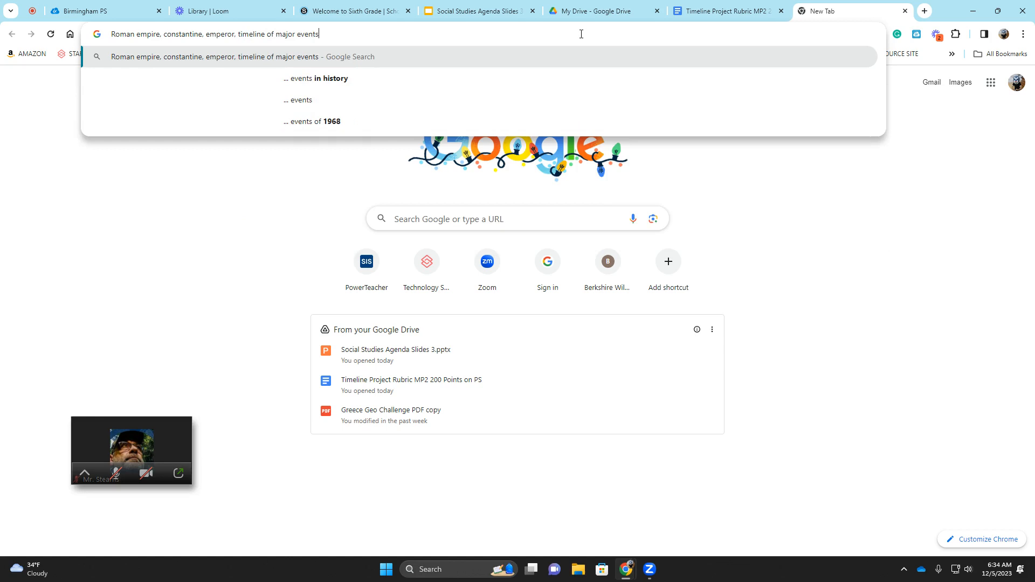
key("Enter")
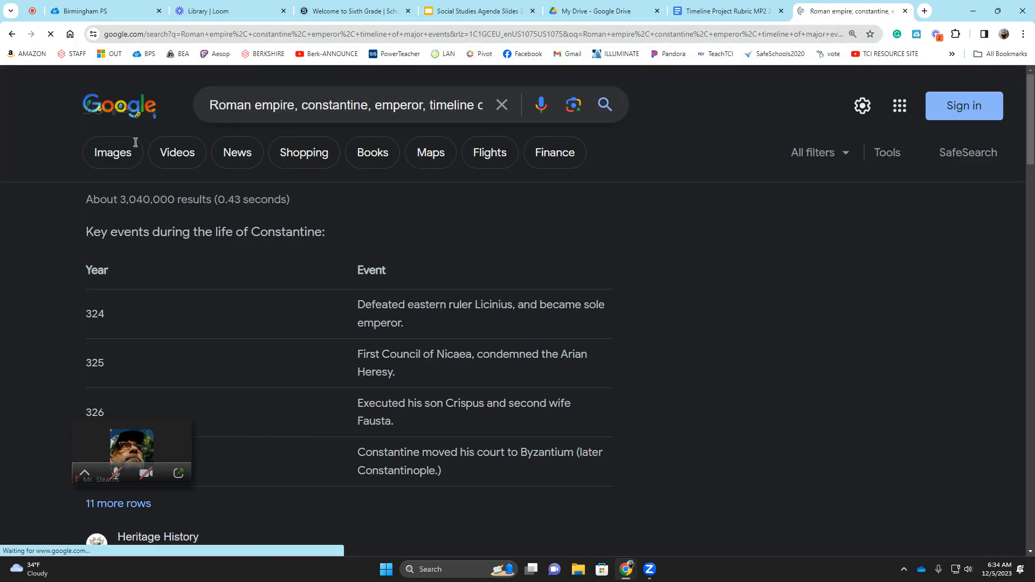
Browse the image results of Roman empire timelines, then return to the worksheet's ten event blanks.
left_click(112, 154)
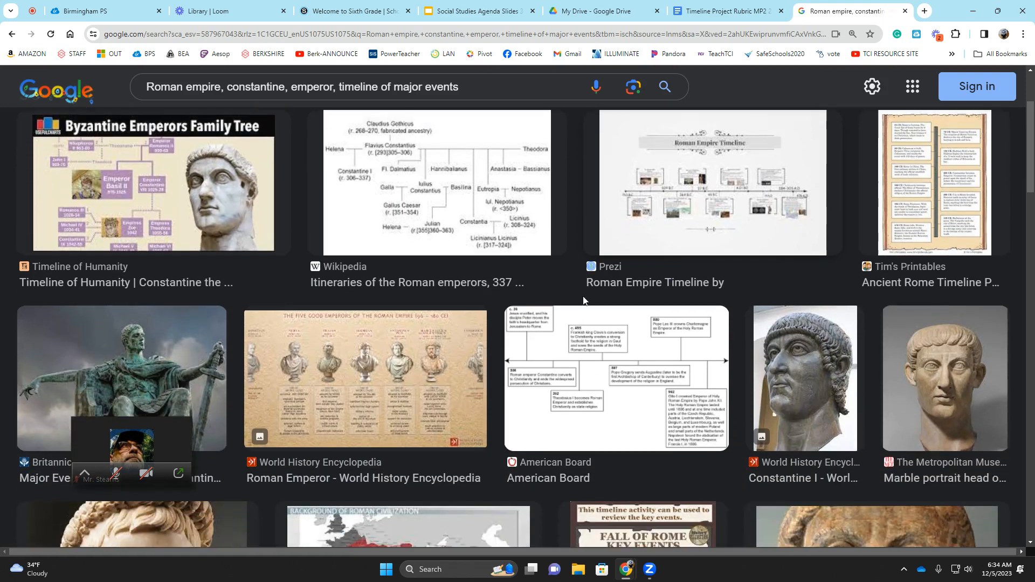
scroll("down", 3)
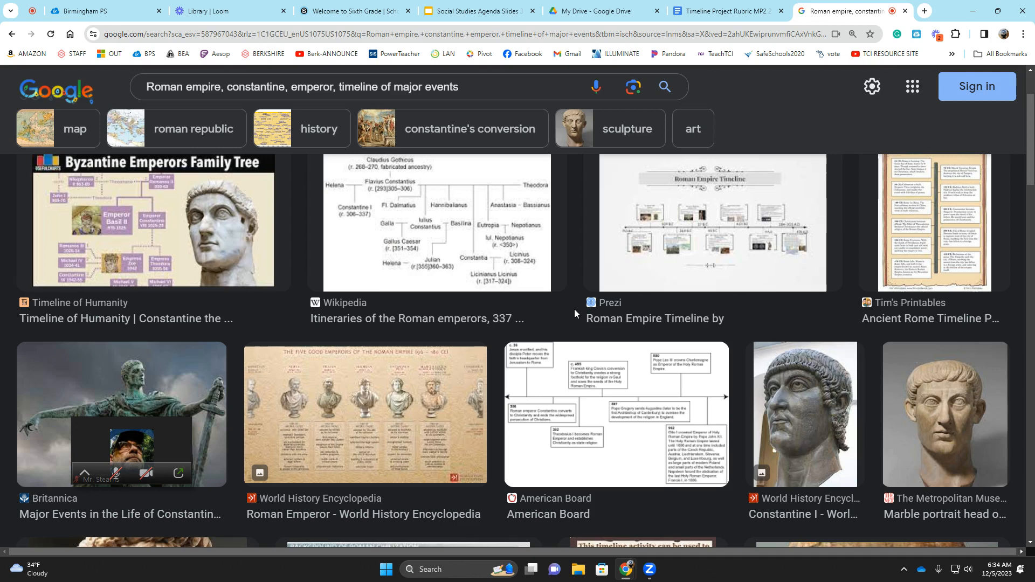
mouse_move(579, 258)
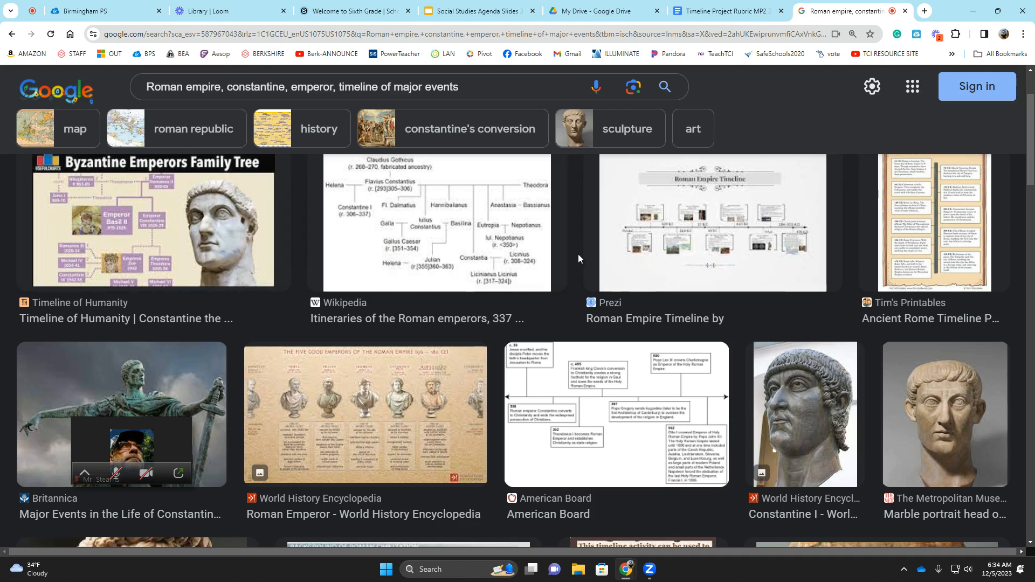
mouse_move(668, 240)
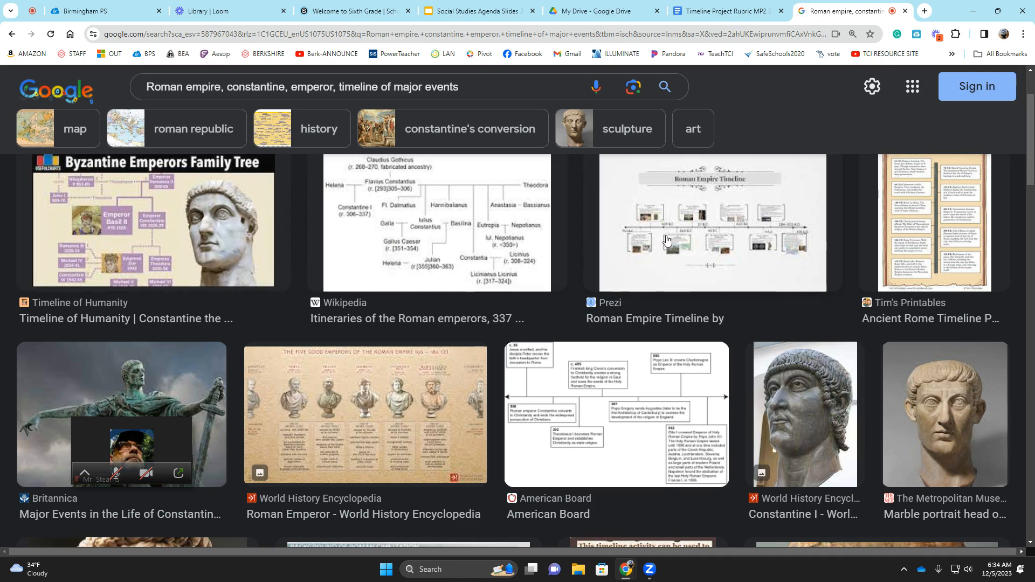
mouse_move(710, 192)
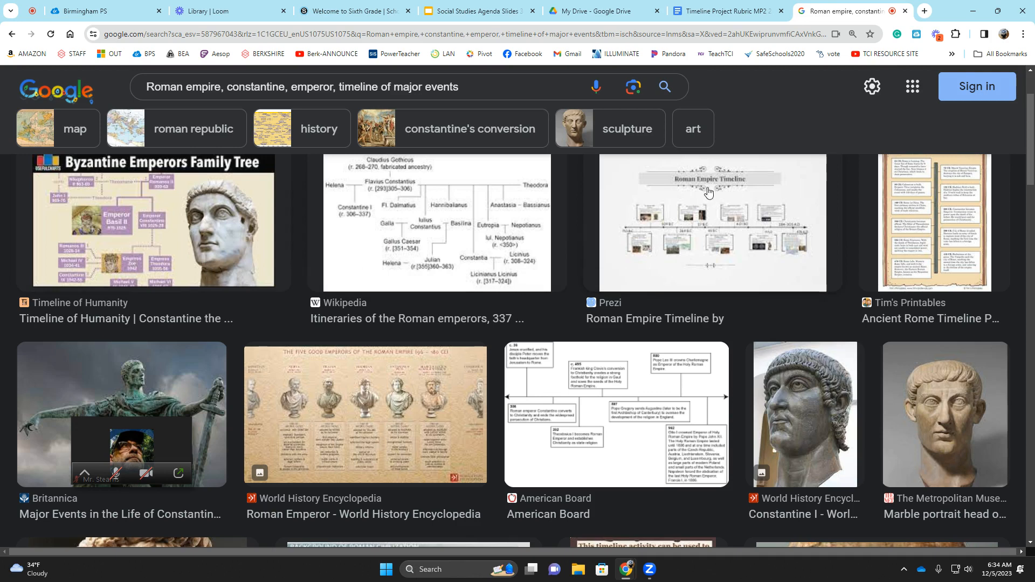
mouse_move(585, 270)
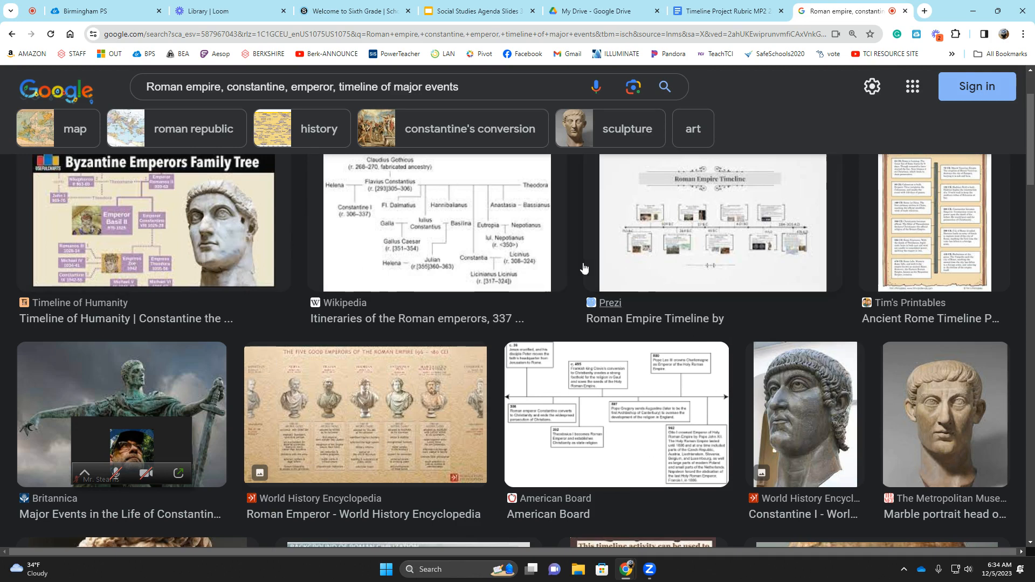
left_click(730, 10)
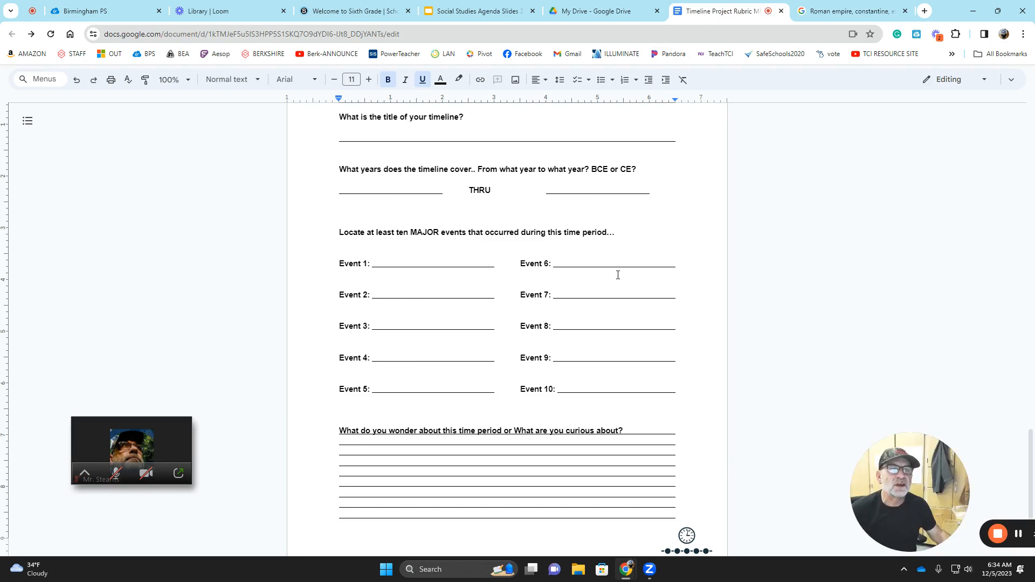
Return to the Roman Empire timeline image results, including the Prezi Roman Empire Timeline.
left_click(852, 9)
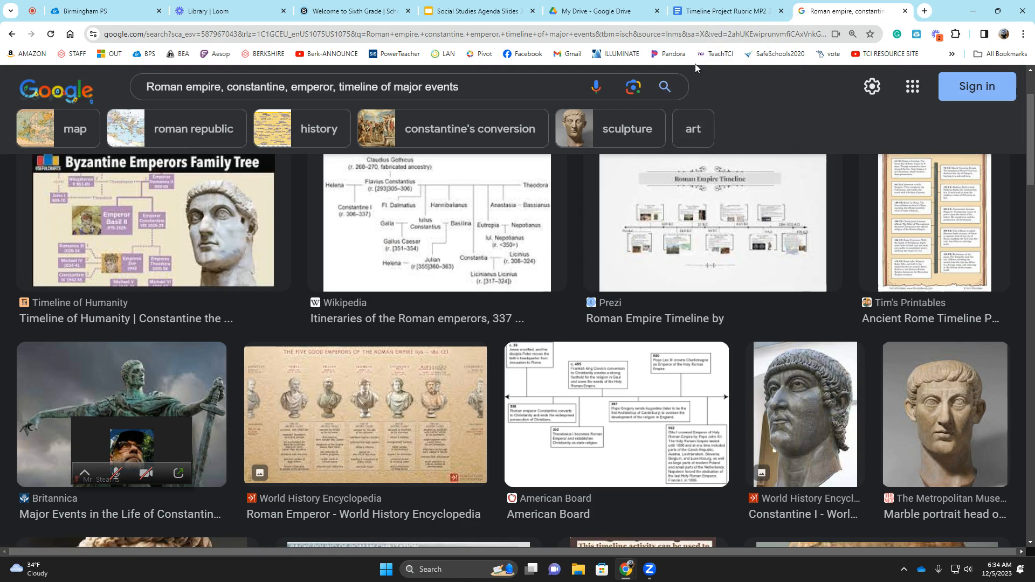
mouse_move(622, 244)
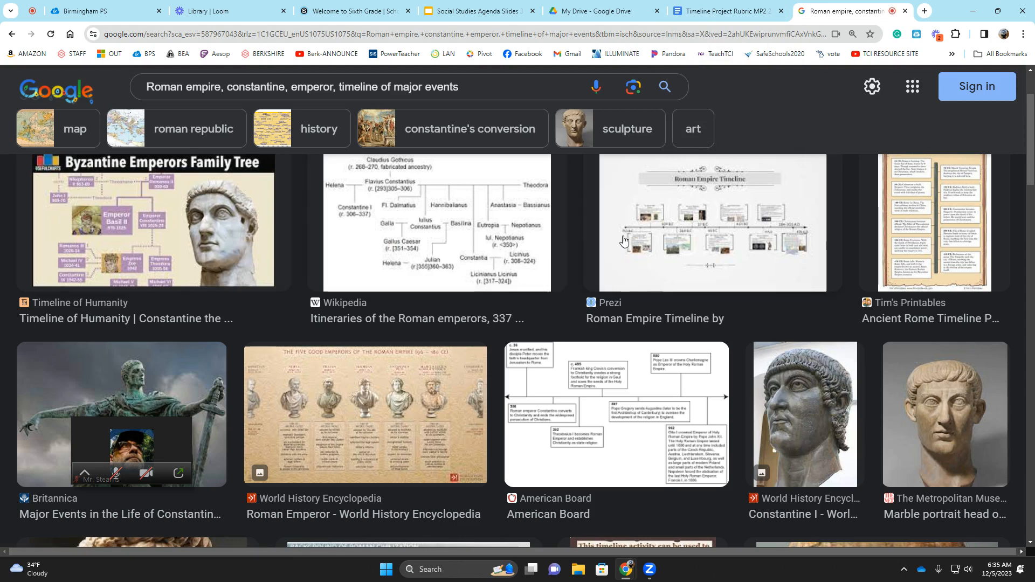
mouse_move(627, 234)
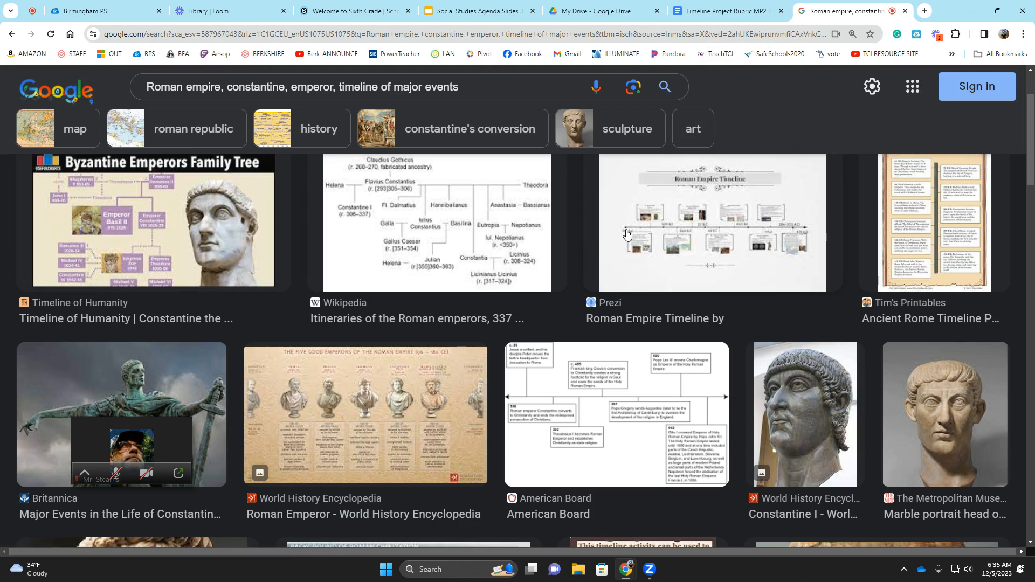
mouse_move(633, 227)
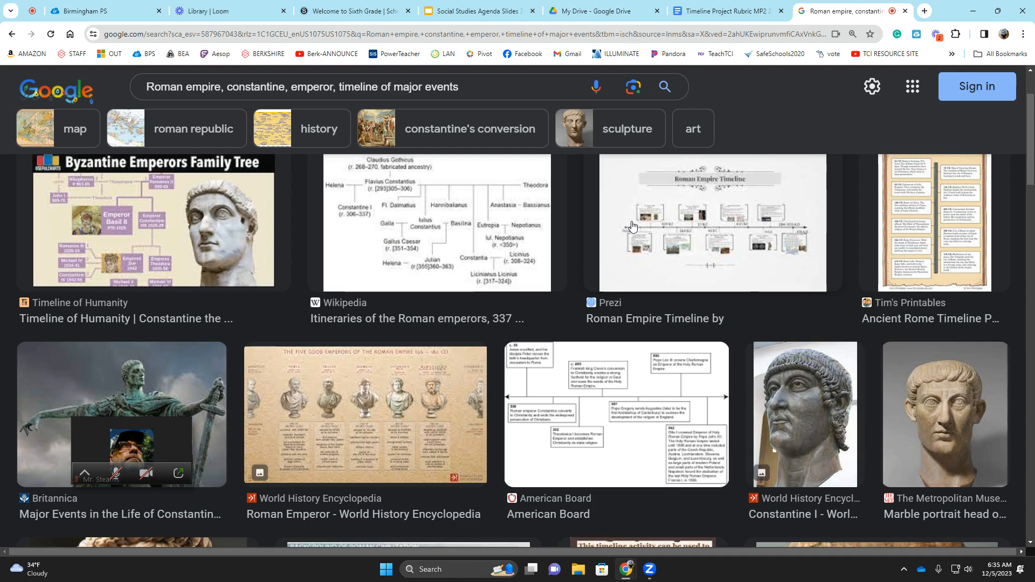
mouse_move(644, 213)
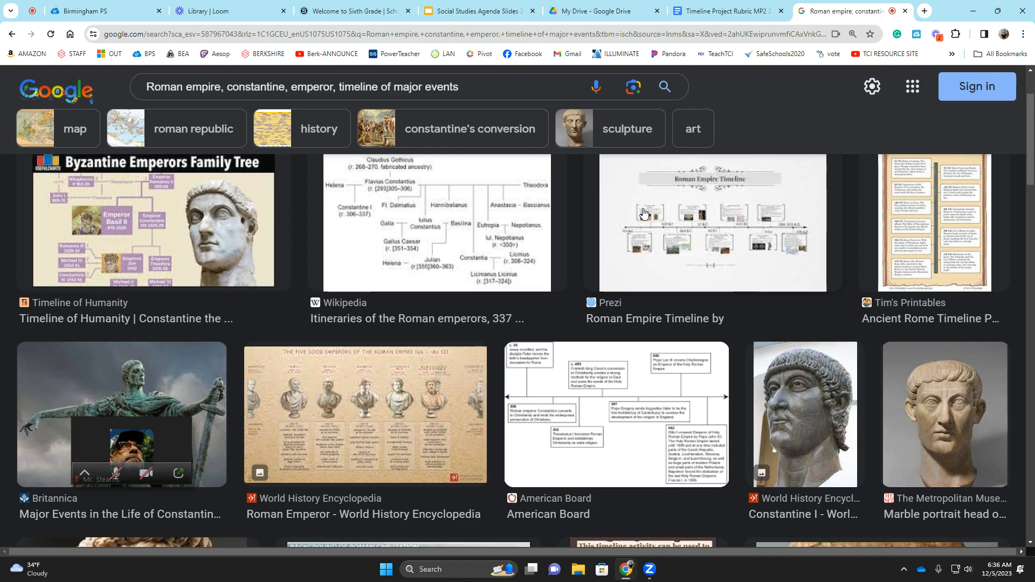
mouse_move(593, 211)
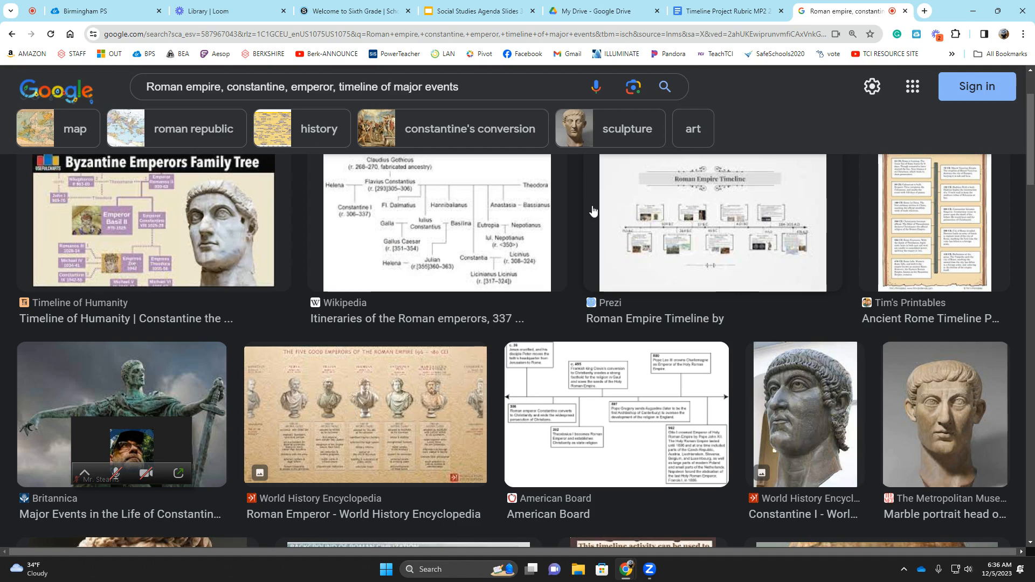
mouse_move(436, 250)
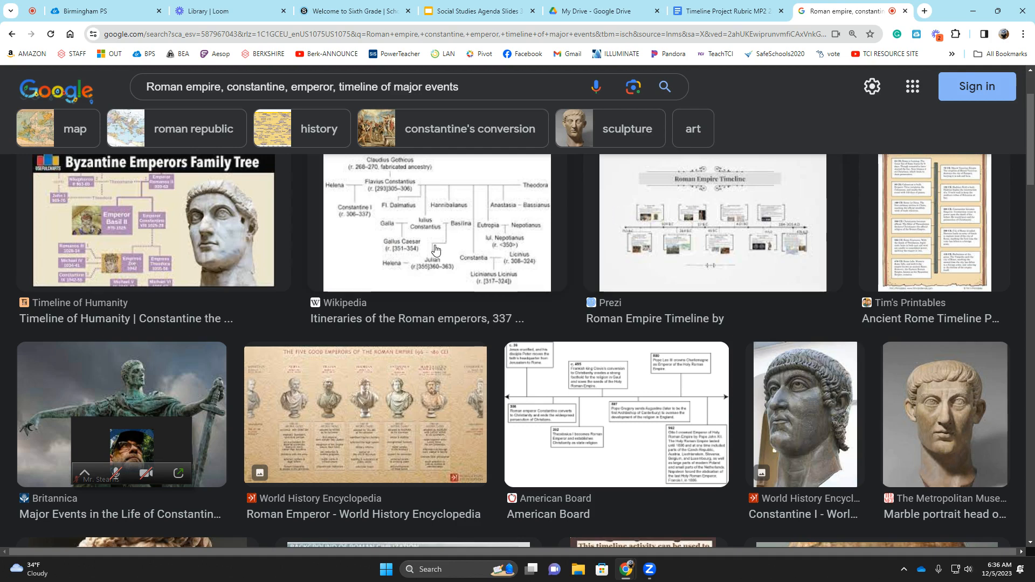
Switch back to the Timeline Project worksheet with its Event 1–10 blanks.
left_click(726, 11)
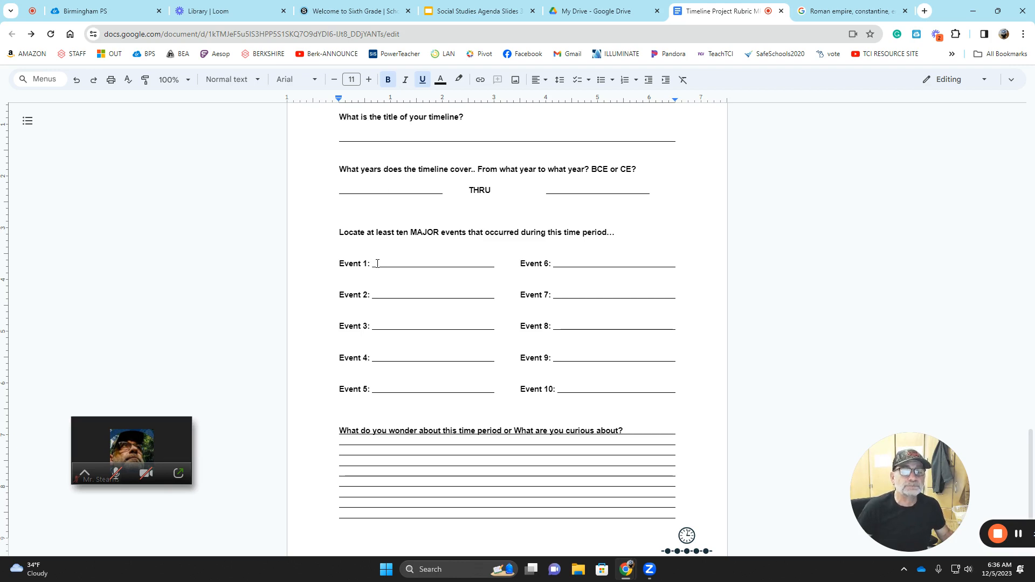
mouse_move(412, 269)
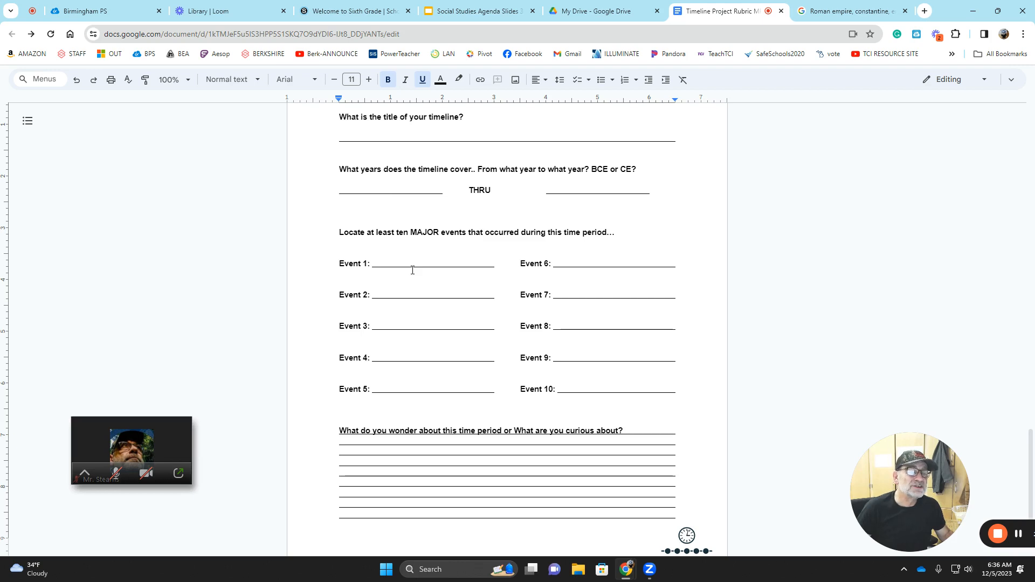
mouse_move(486, 291)
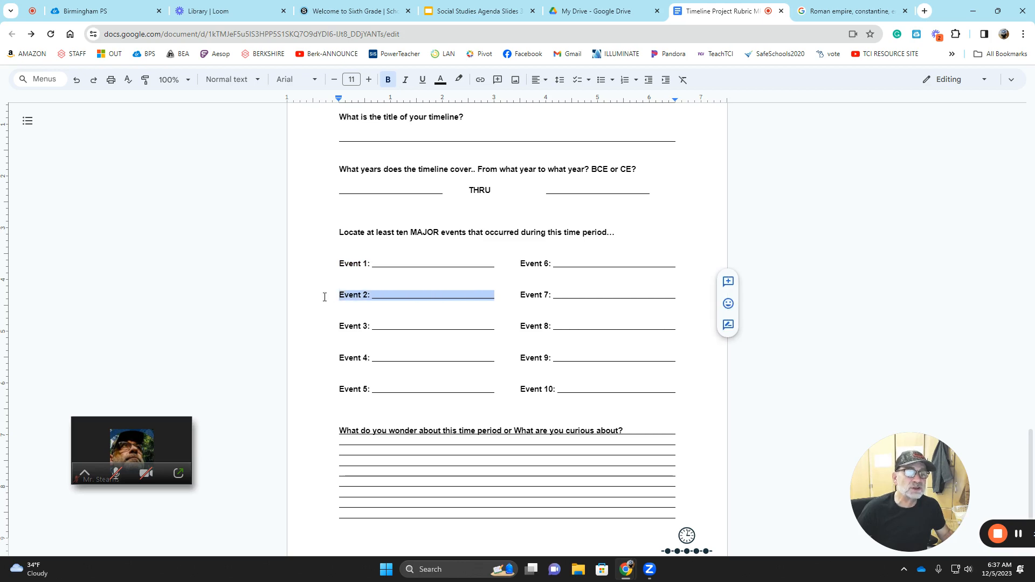
mouse_move(325, 303)
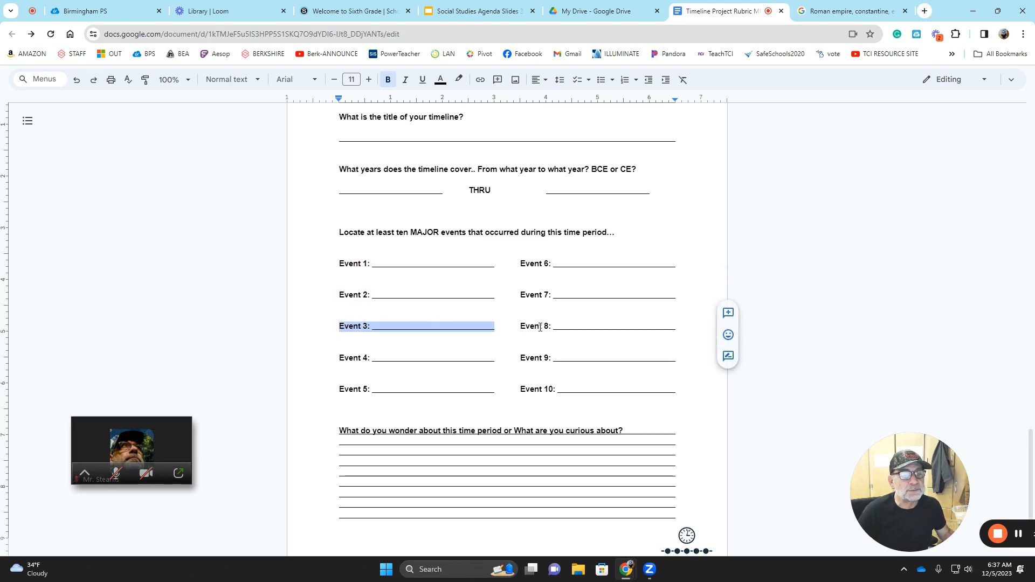
mouse_move(497, 246)
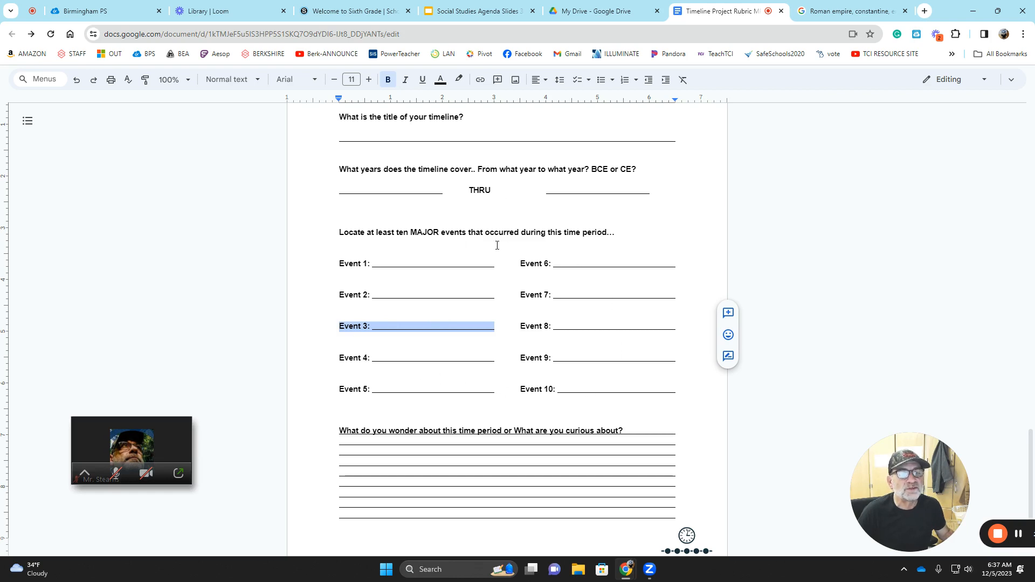
mouse_move(508, 351)
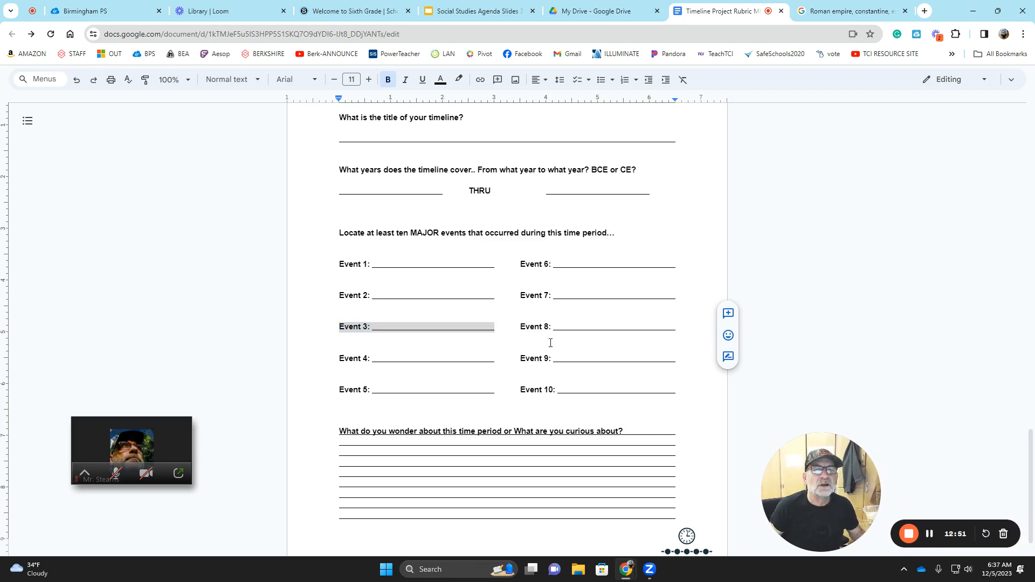
scroll("down", 3)
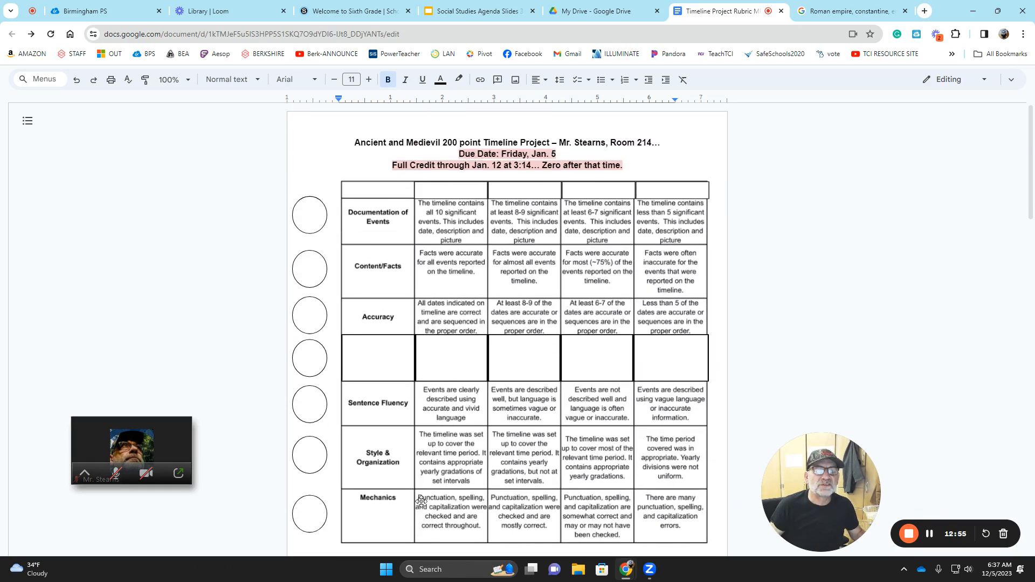
scroll("down", 3)
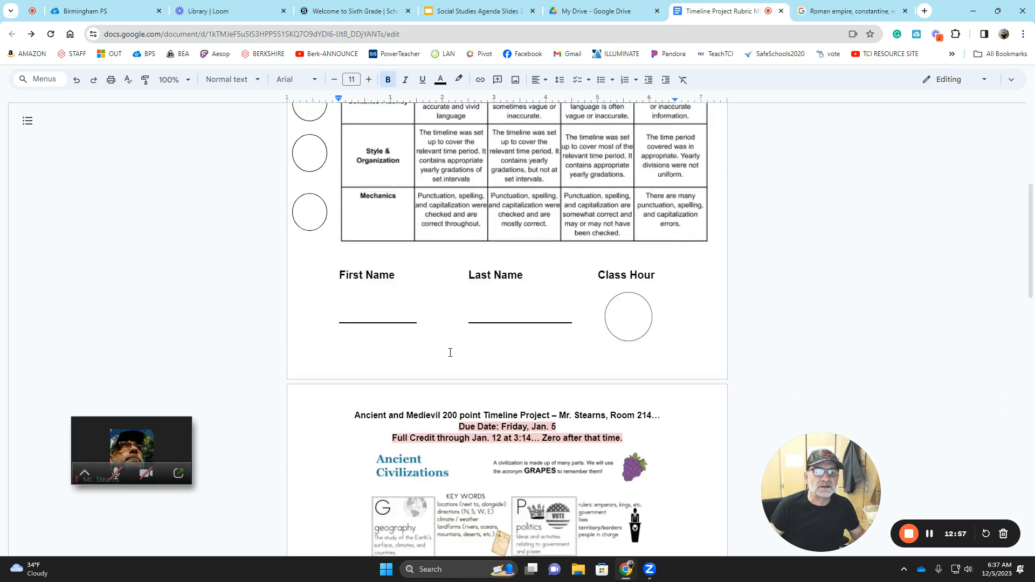
scroll("down", 3)
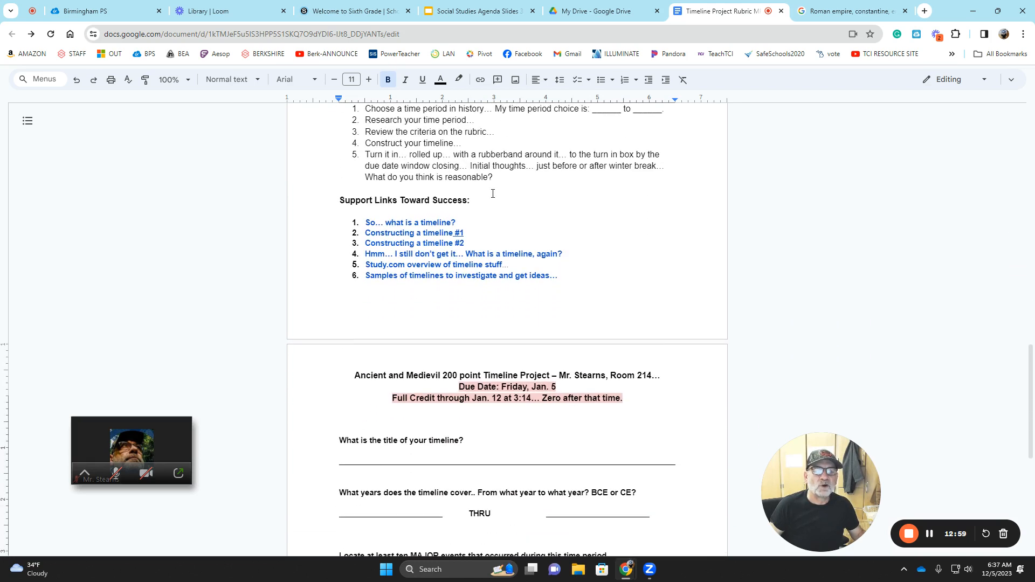
scroll("down", 3)
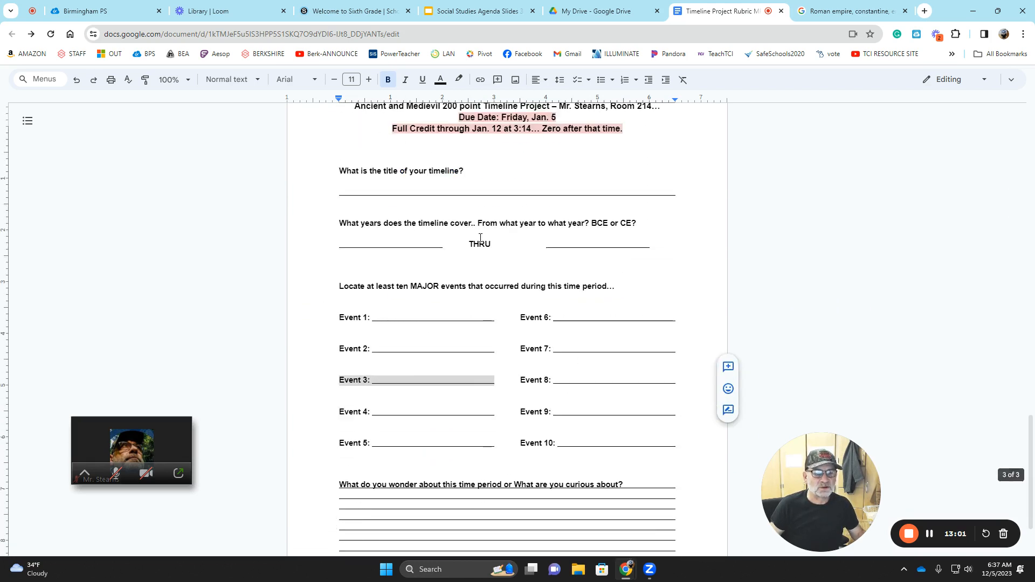
mouse_move(509, 373)
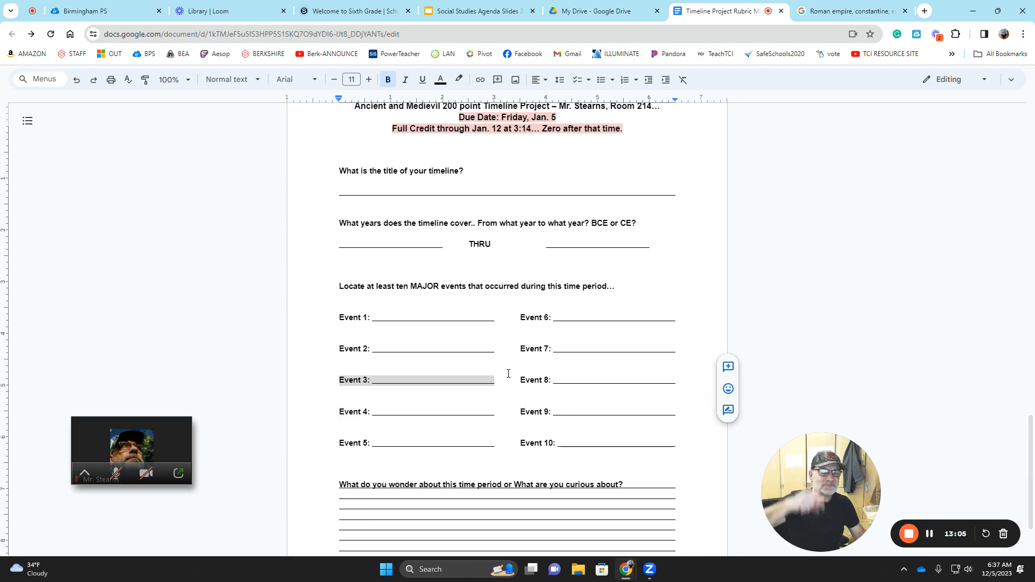
mouse_move(907, 534)
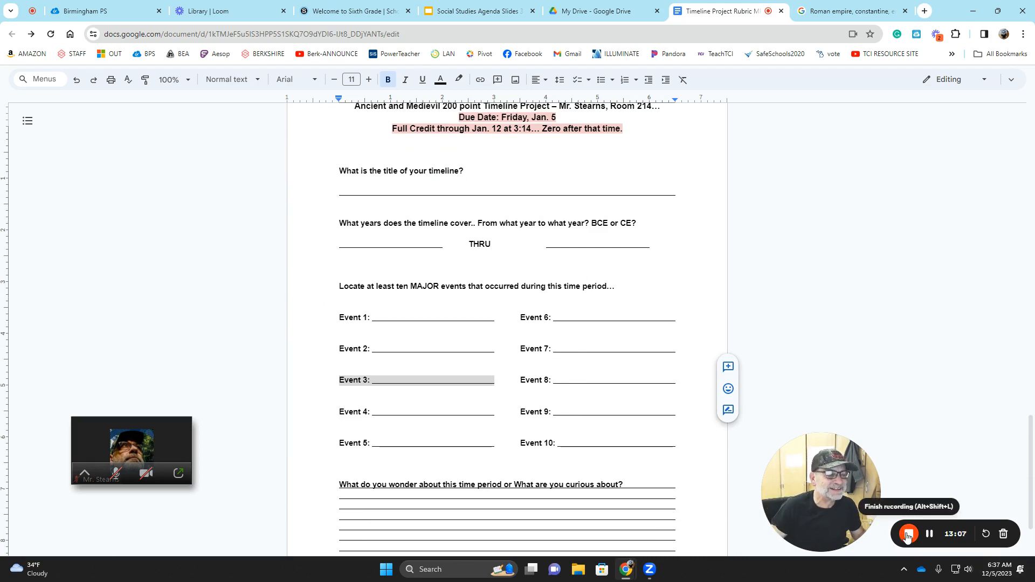